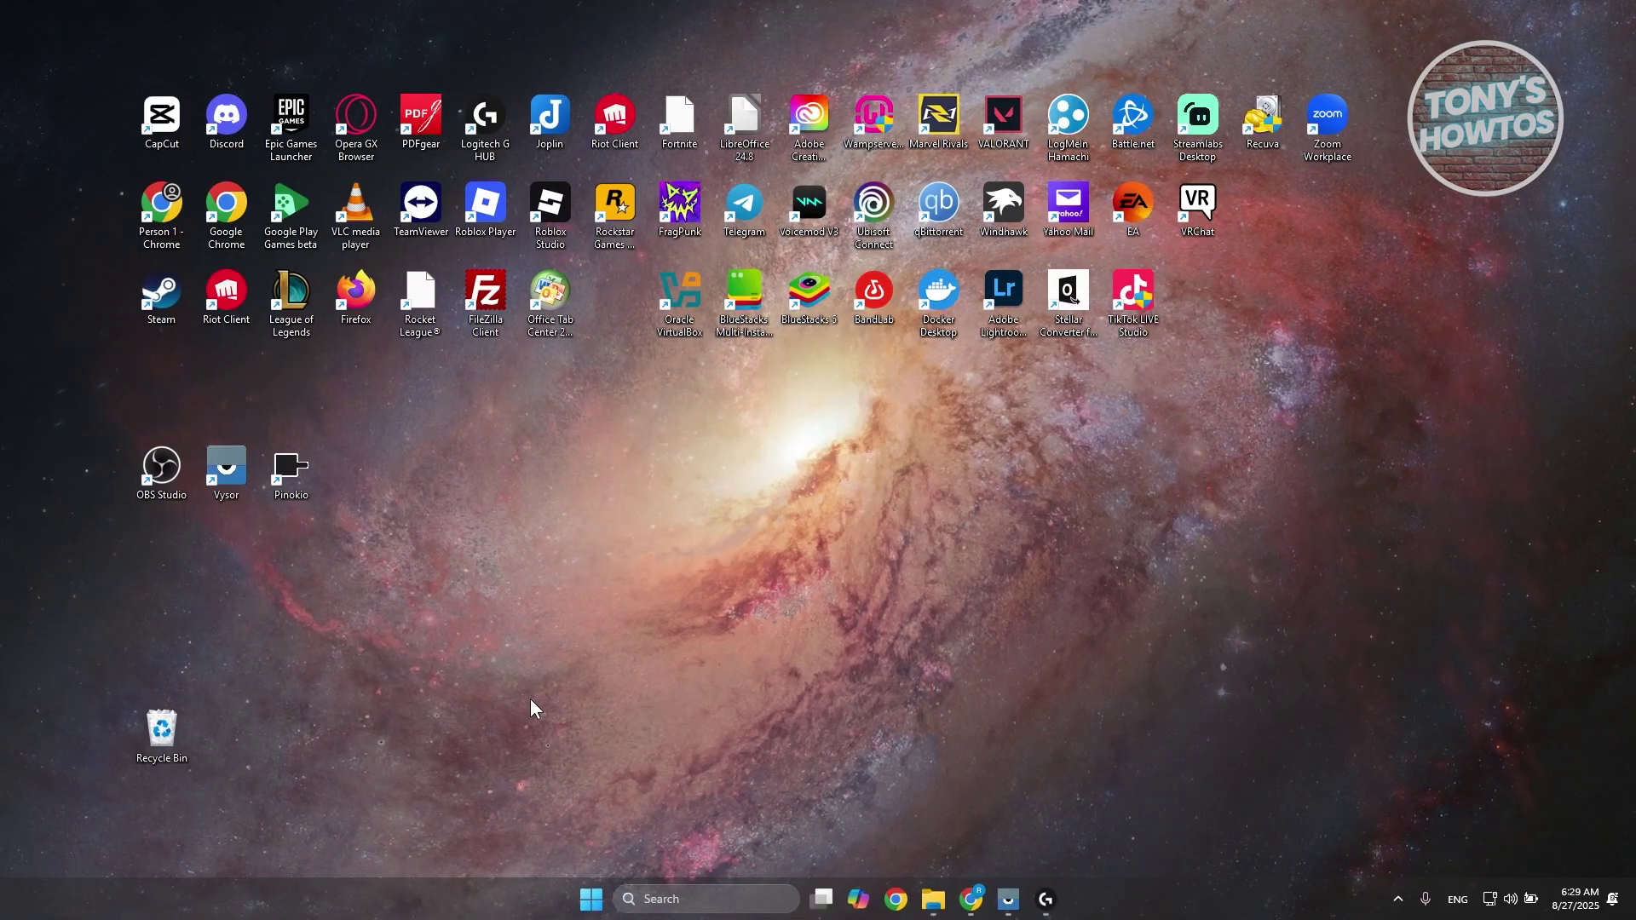
Open Task Manager and scroll the Processes list to the G HUB background processes.
left_click(162, 296)
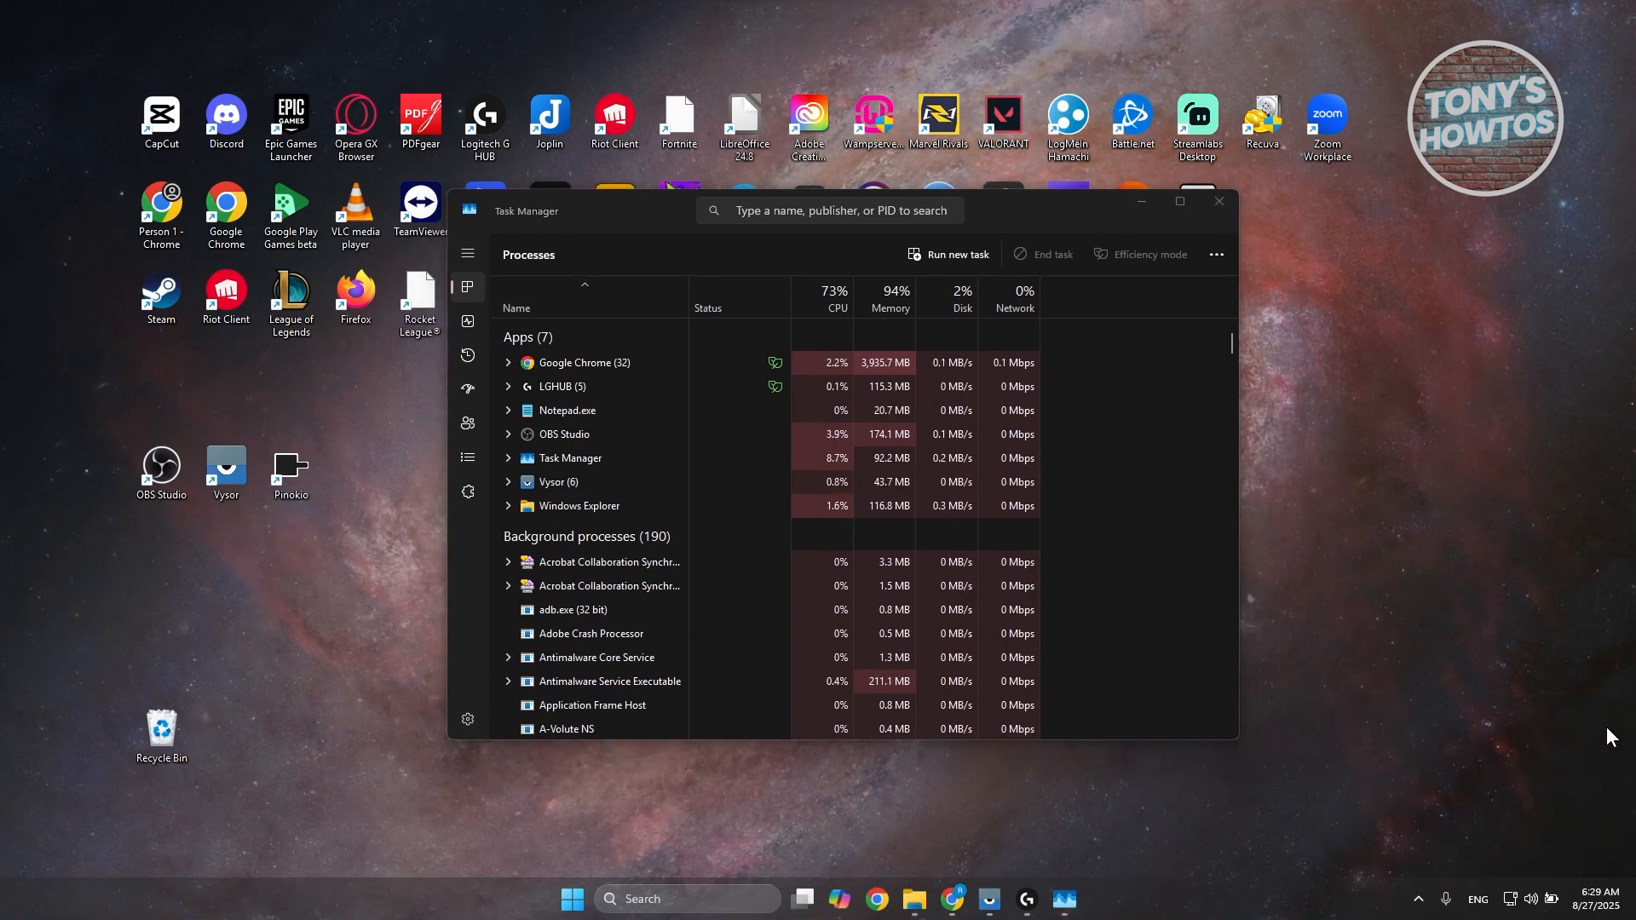
scroll("down", 3)
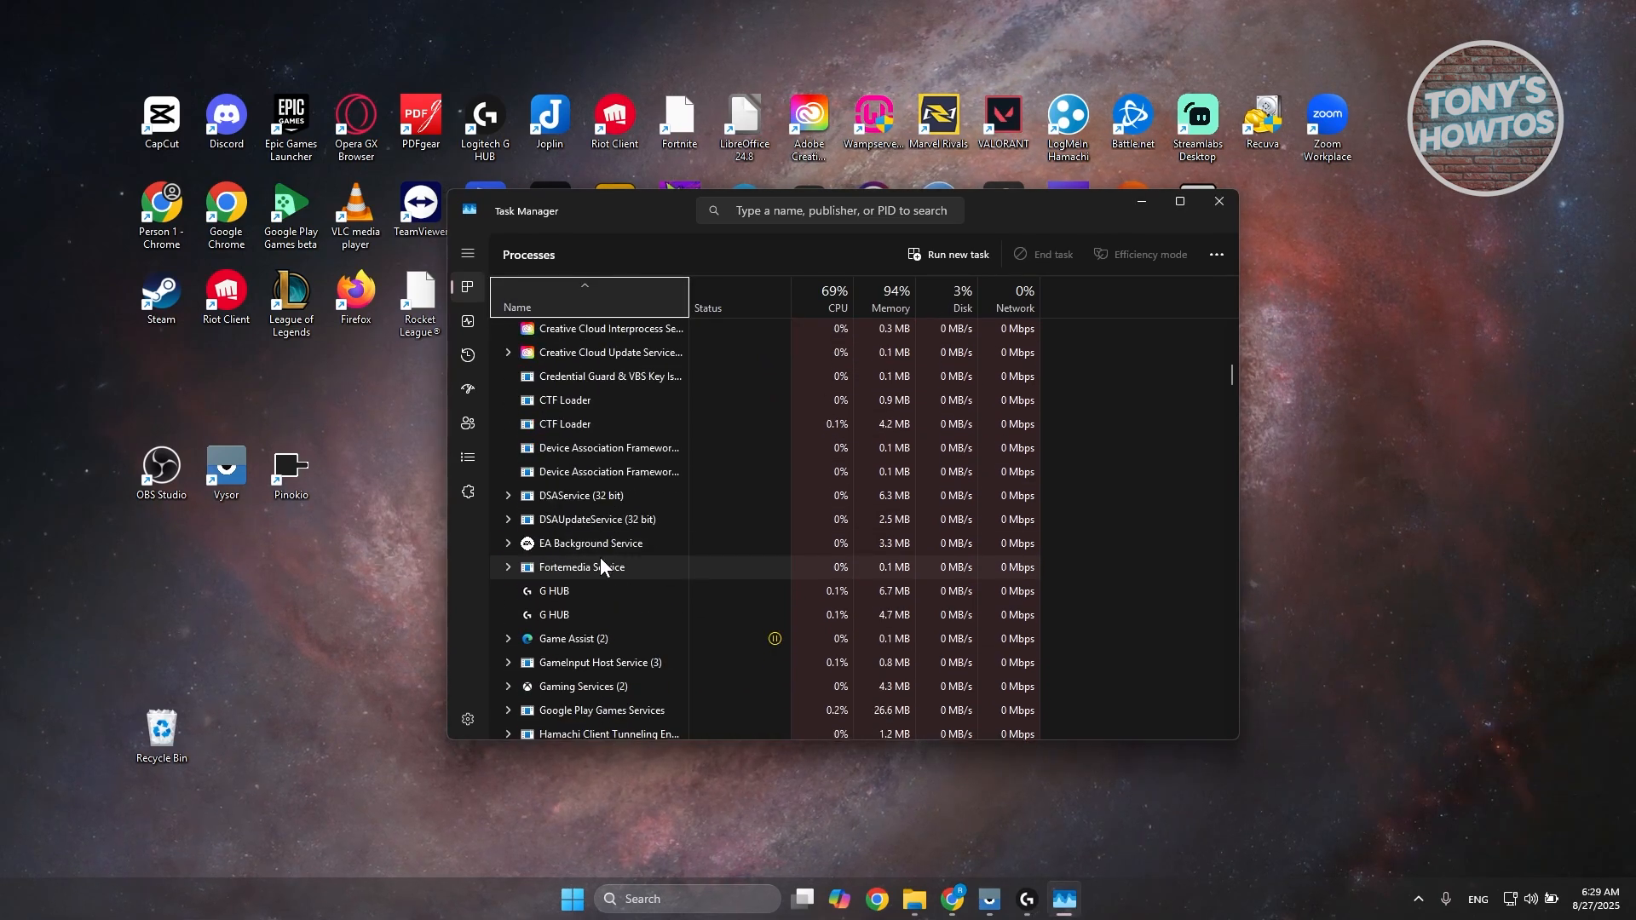
scroll("down", 3)
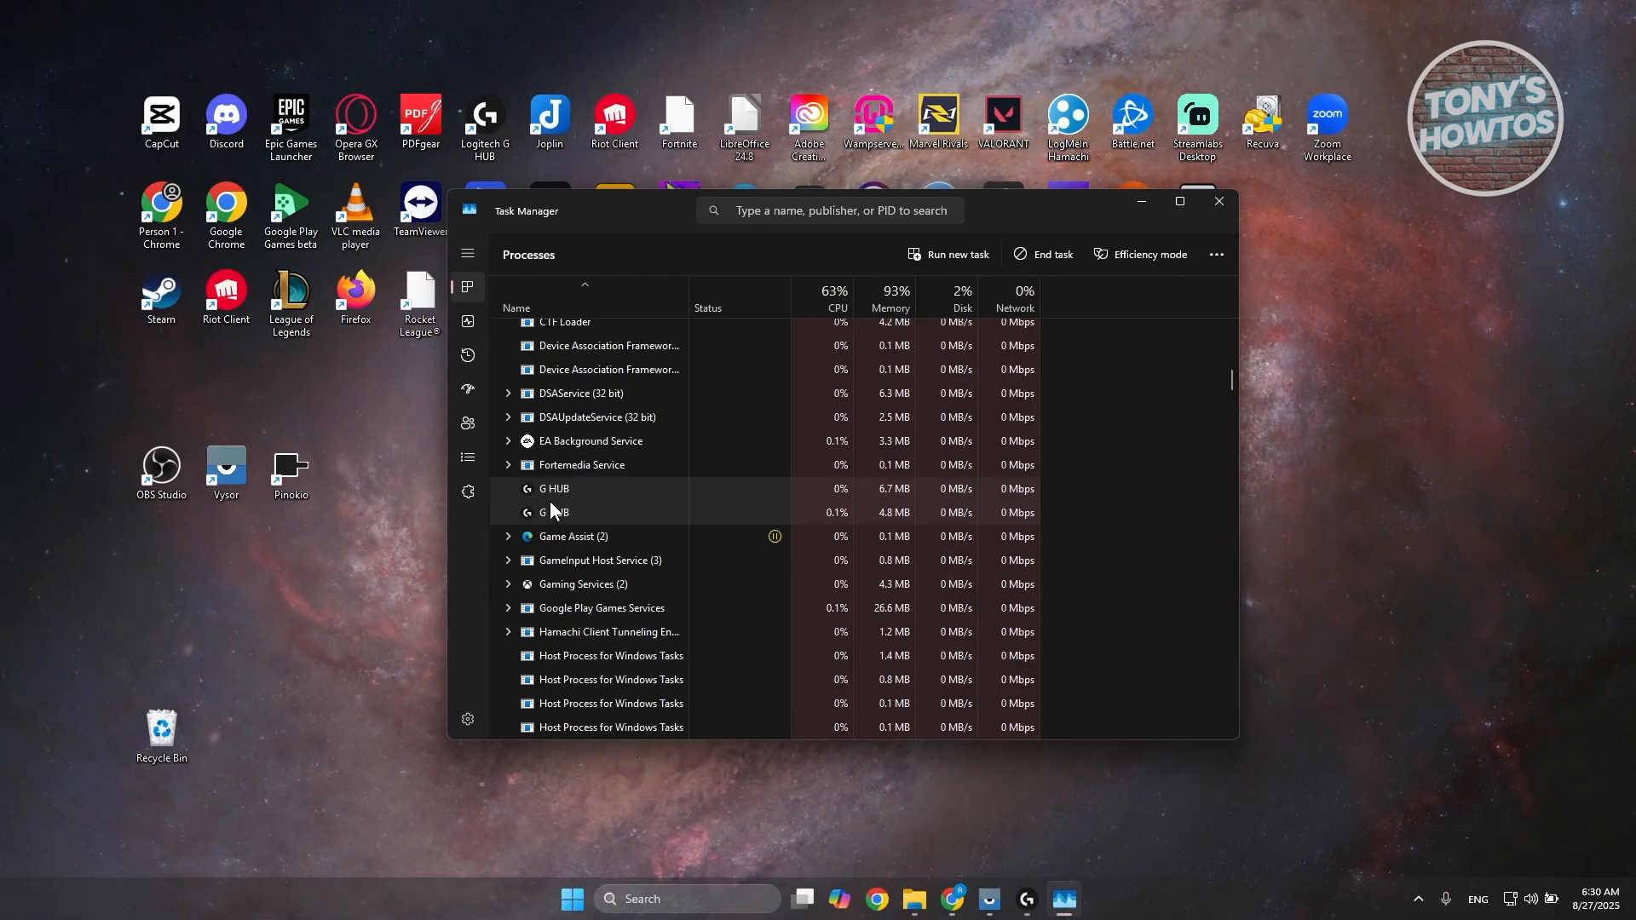
Open the first G HUB process's file location, the system_tray folder with lghub_system_tray.exe.
right_click(553, 489)
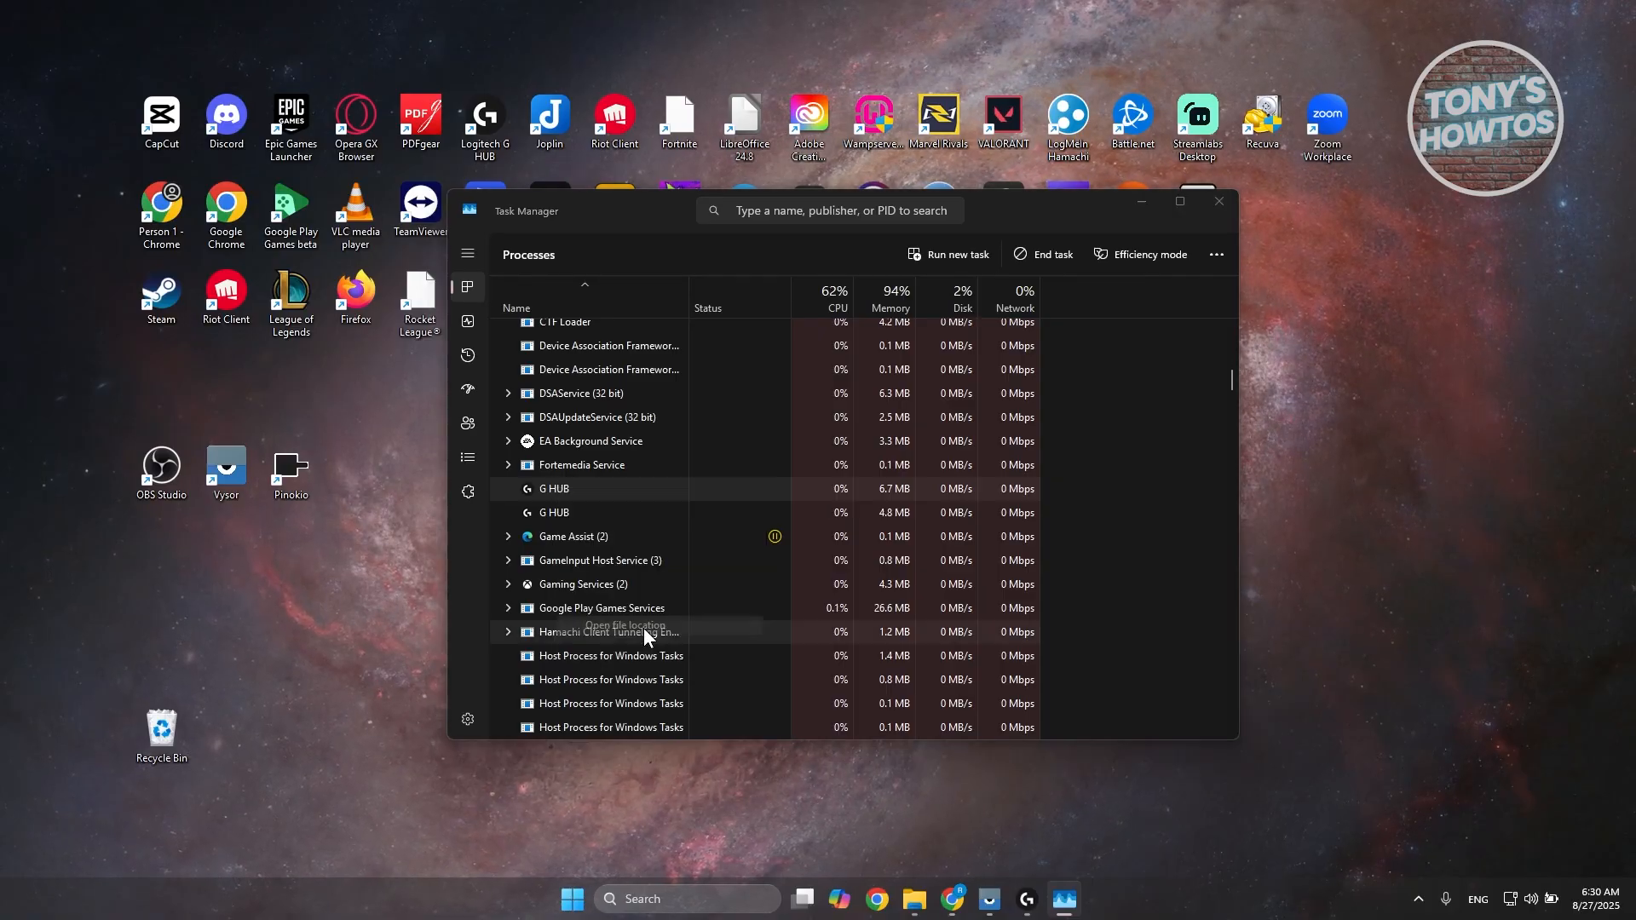
left_click(611, 624)
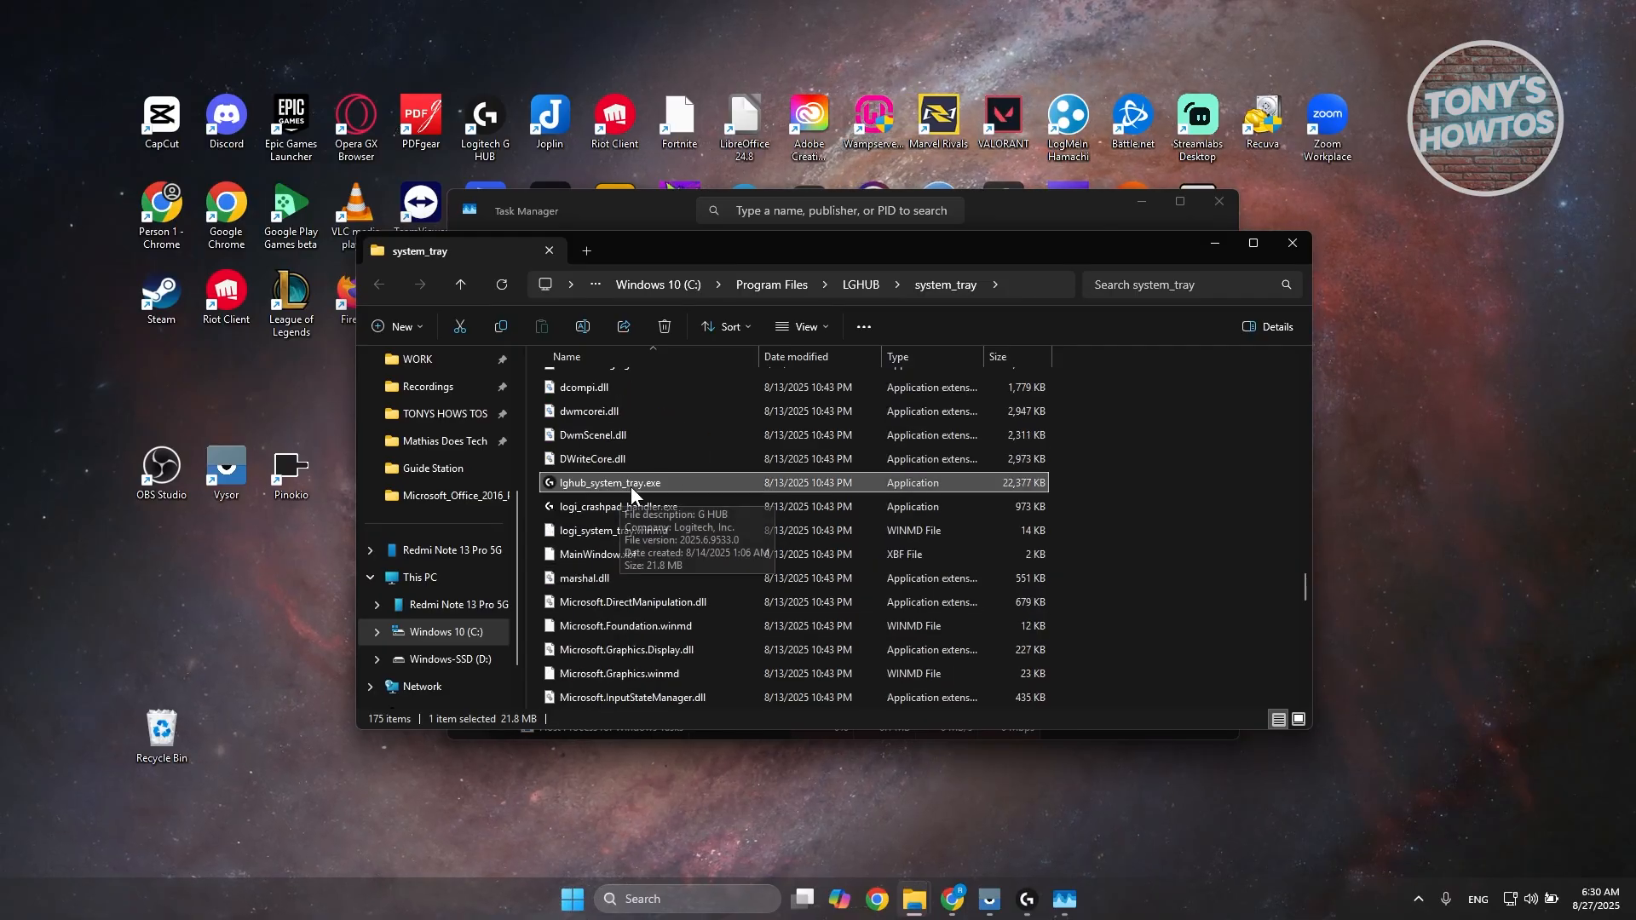
scroll("down", 3)
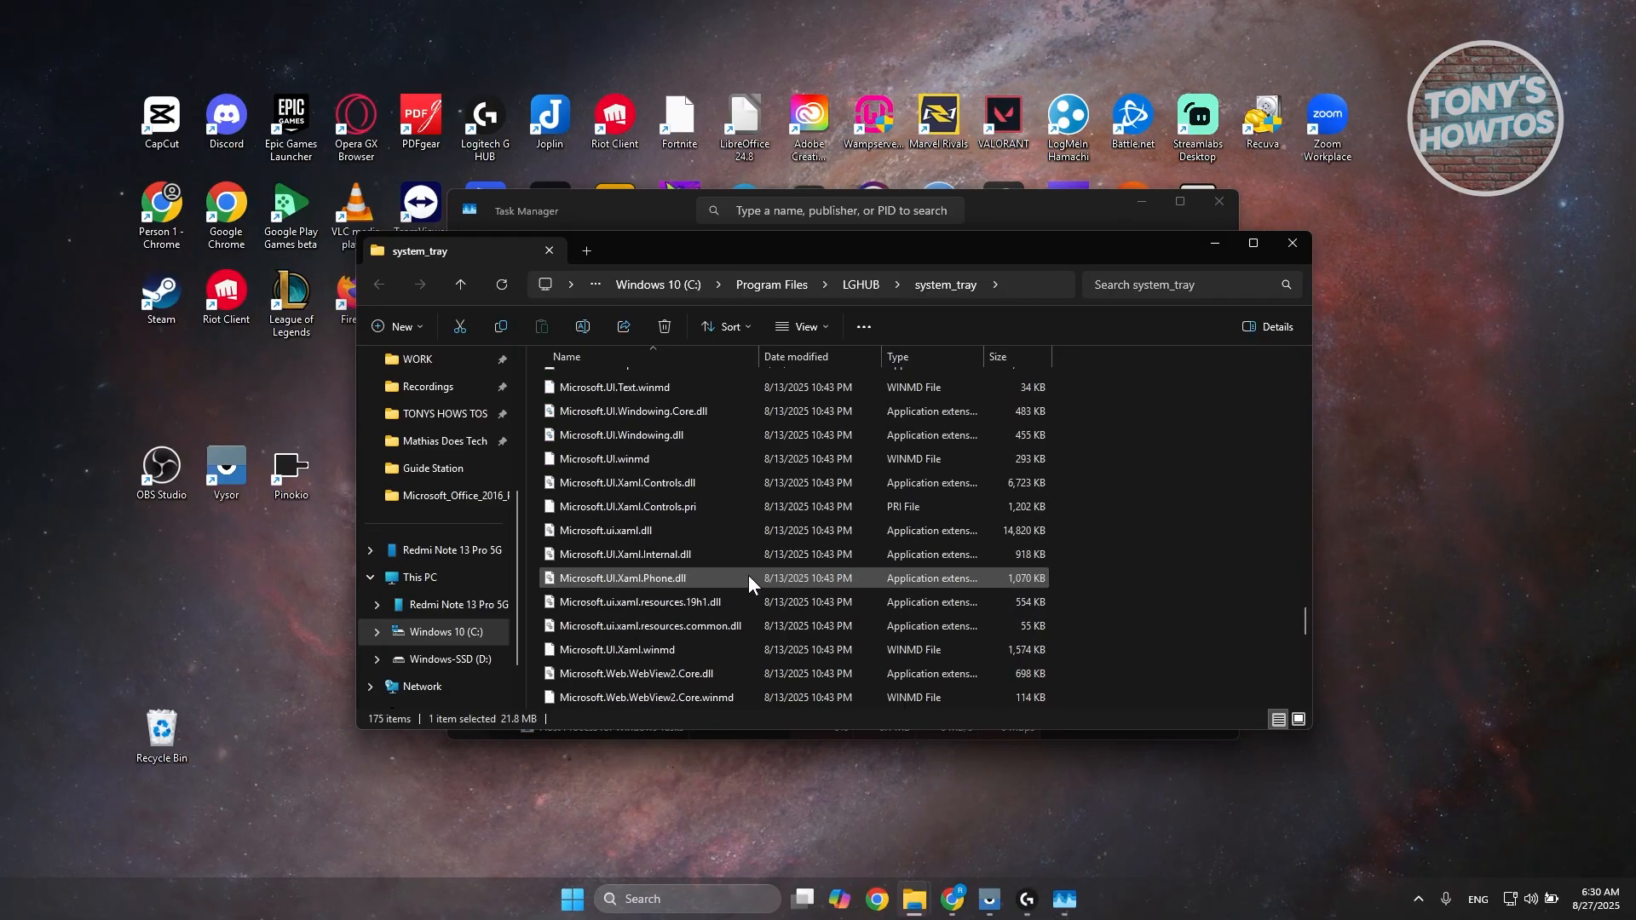
scroll("up", 3)
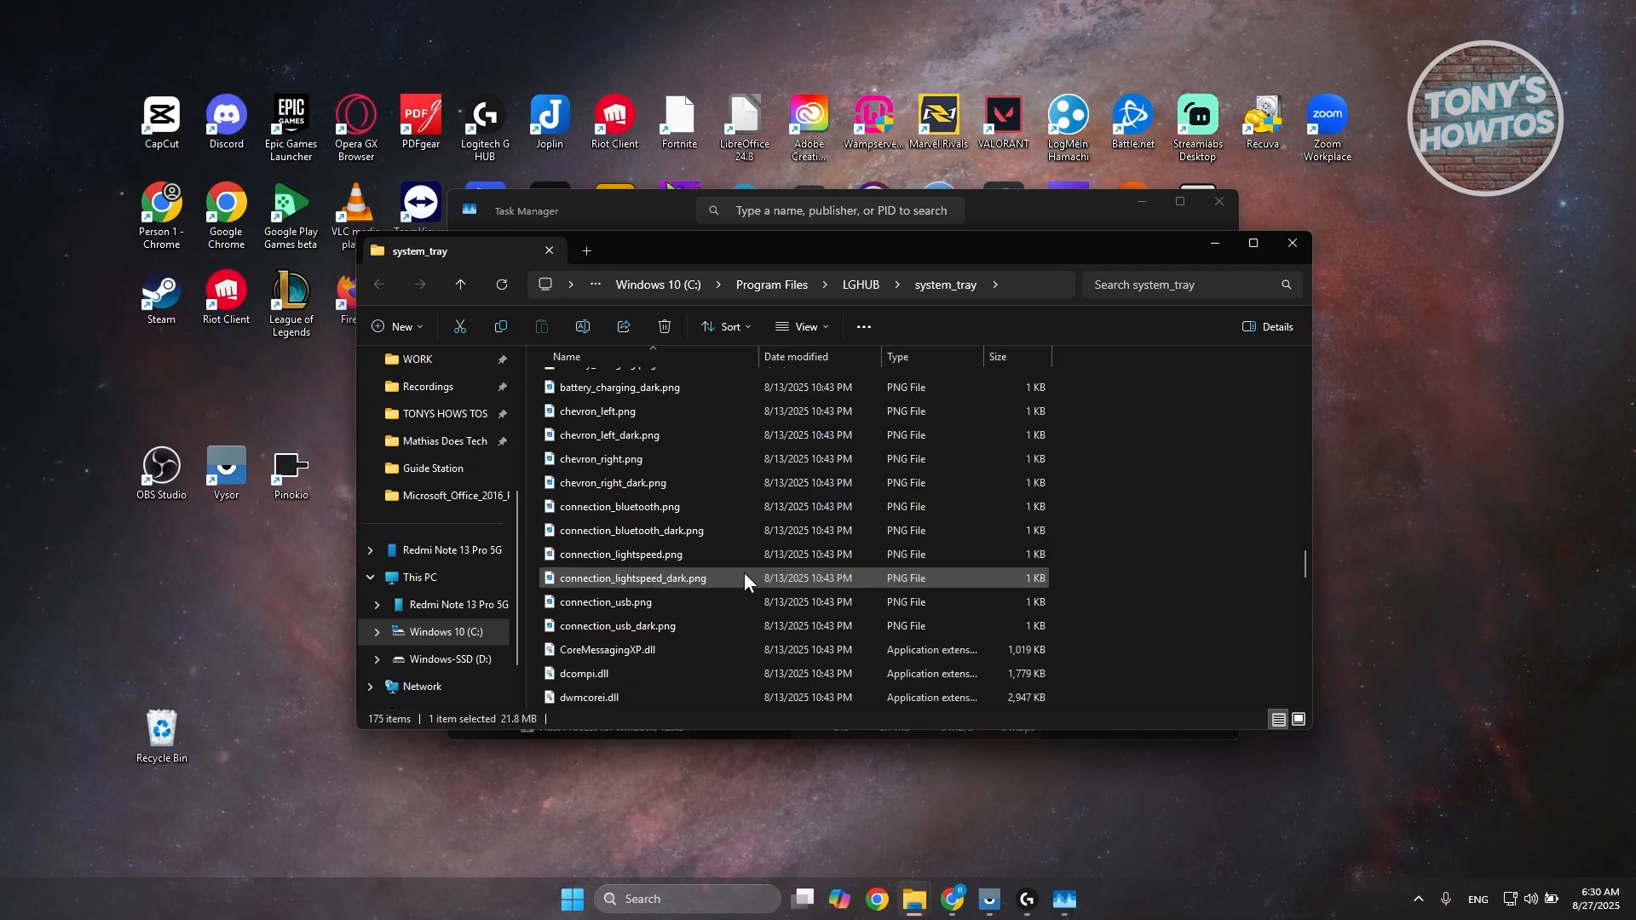
scroll("down", 3)
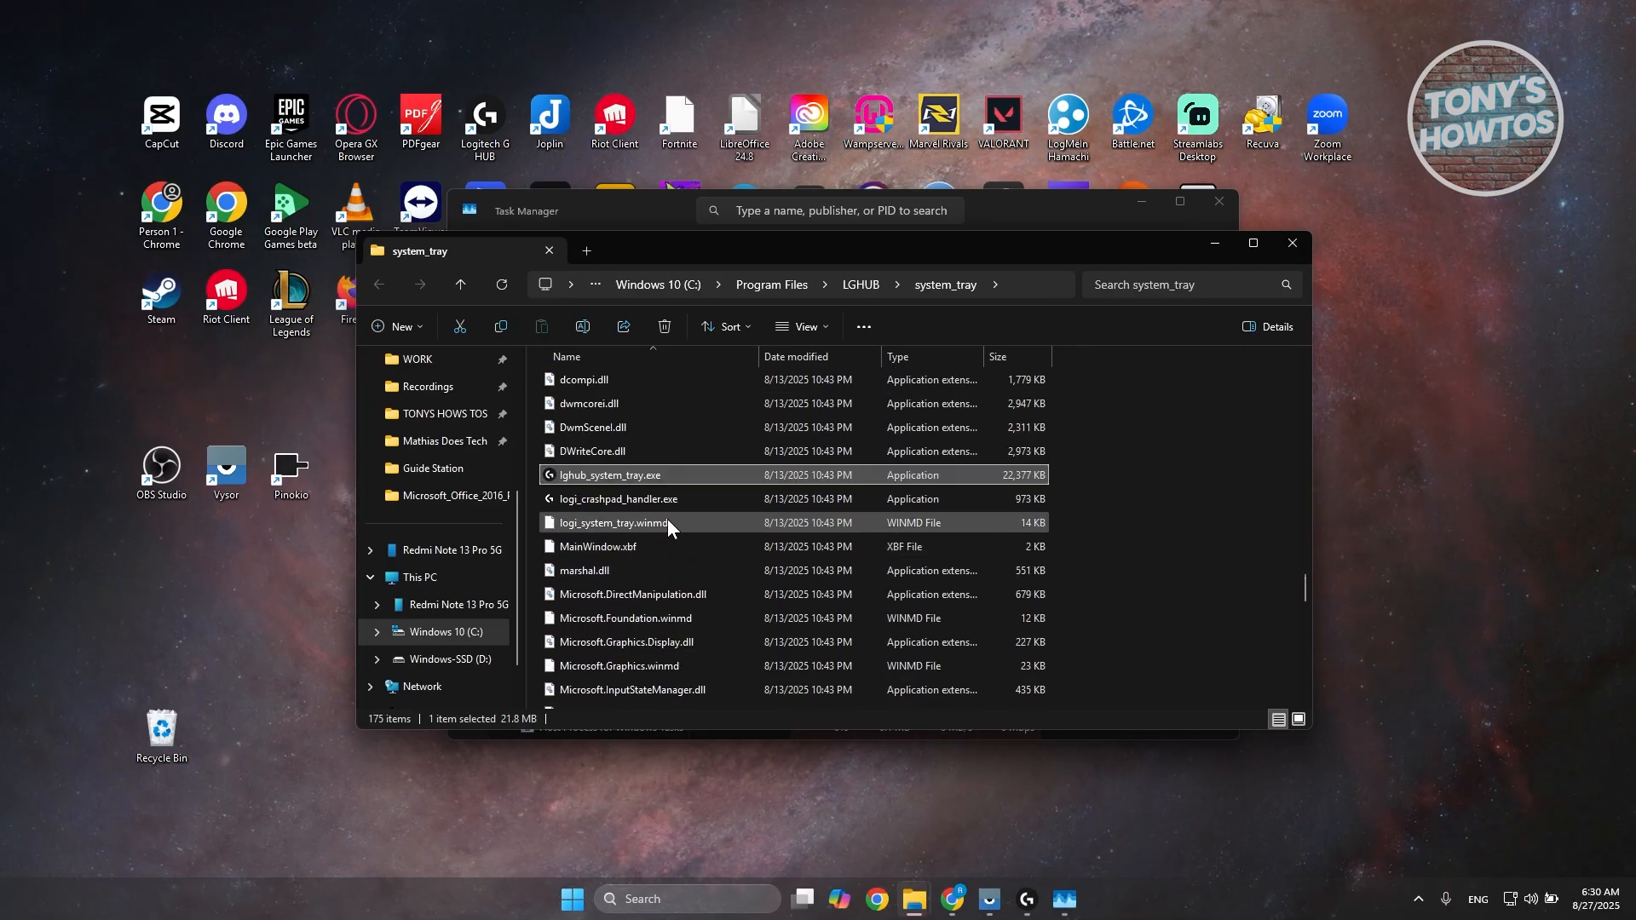
scroll("down", 3)
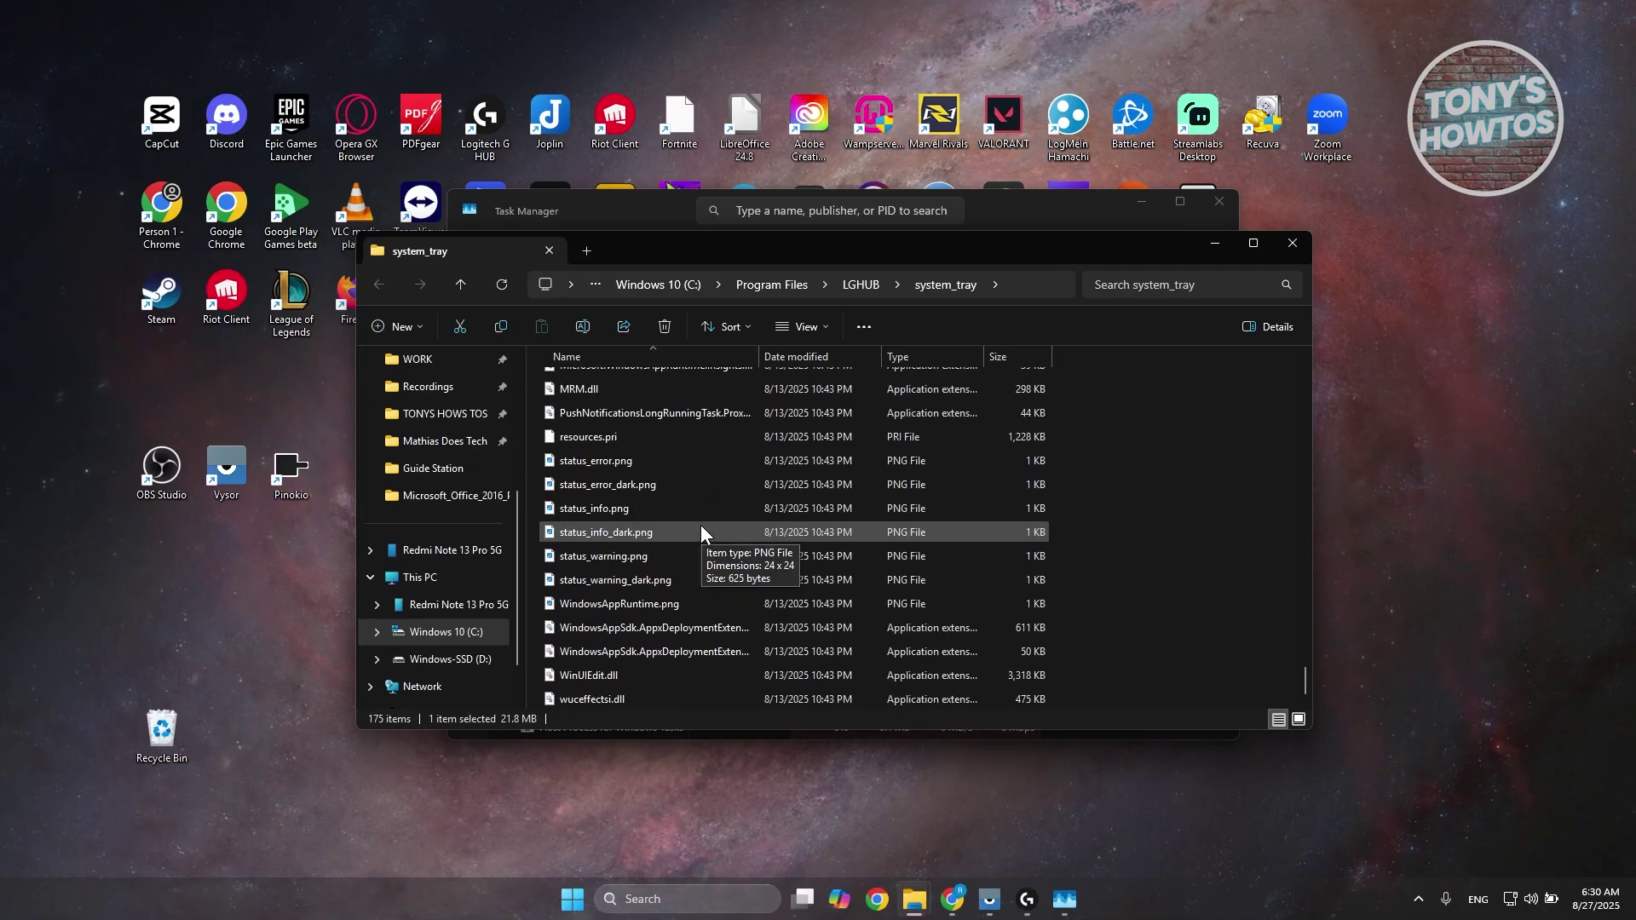
scroll("up", 3)
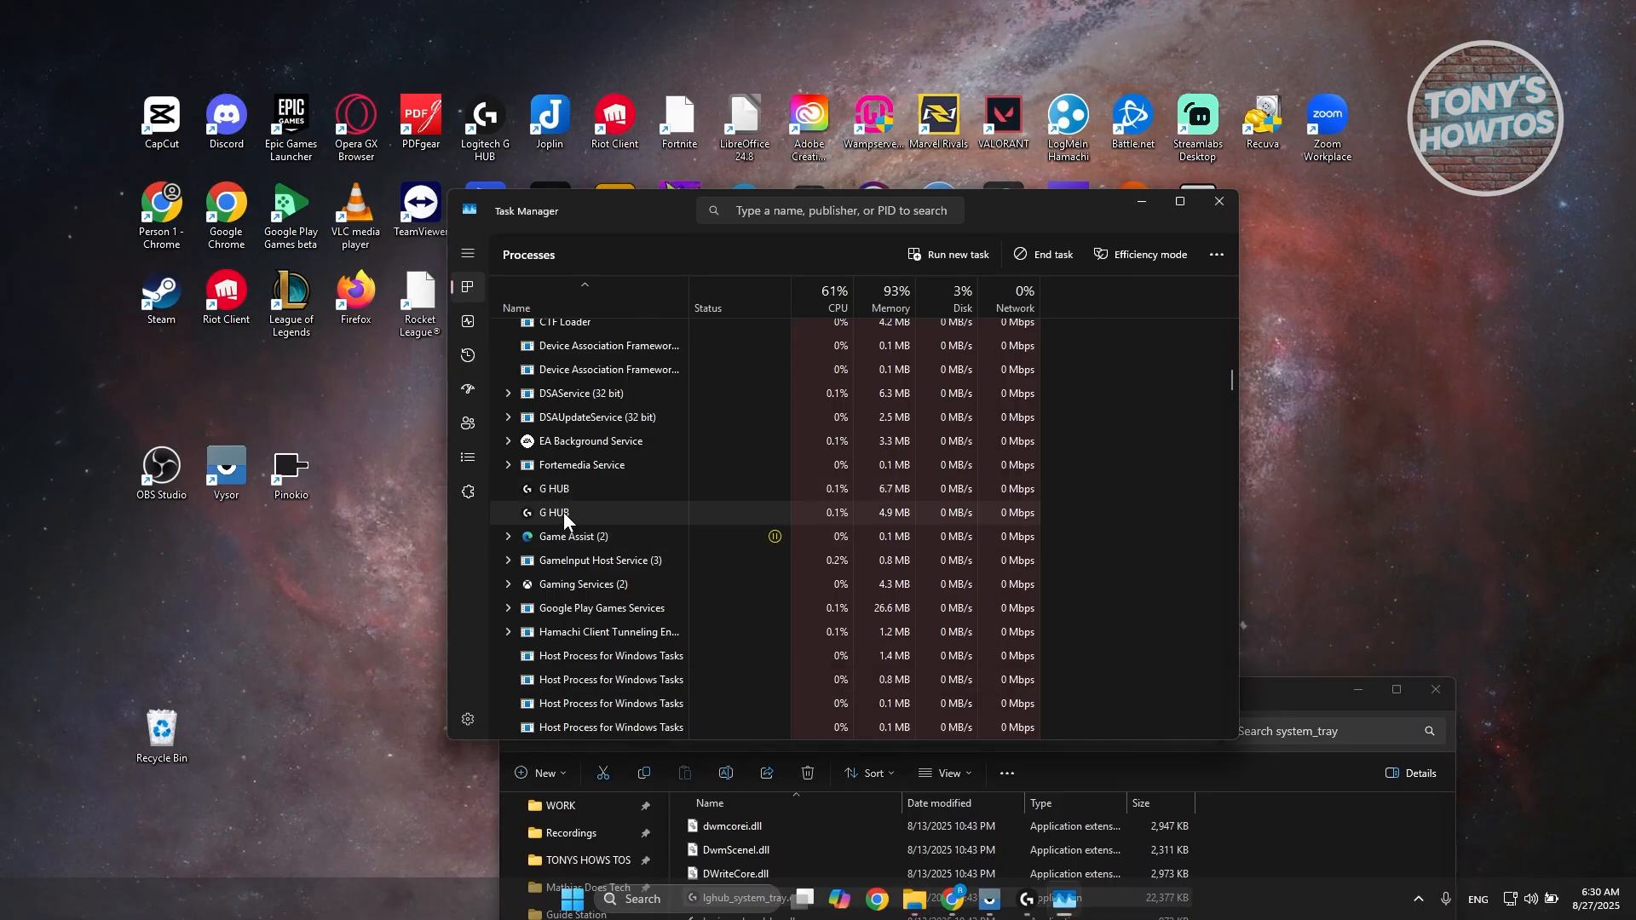
Open the other G HUB process's location and go up to the LGHUB install folder.
right_click(551, 535)
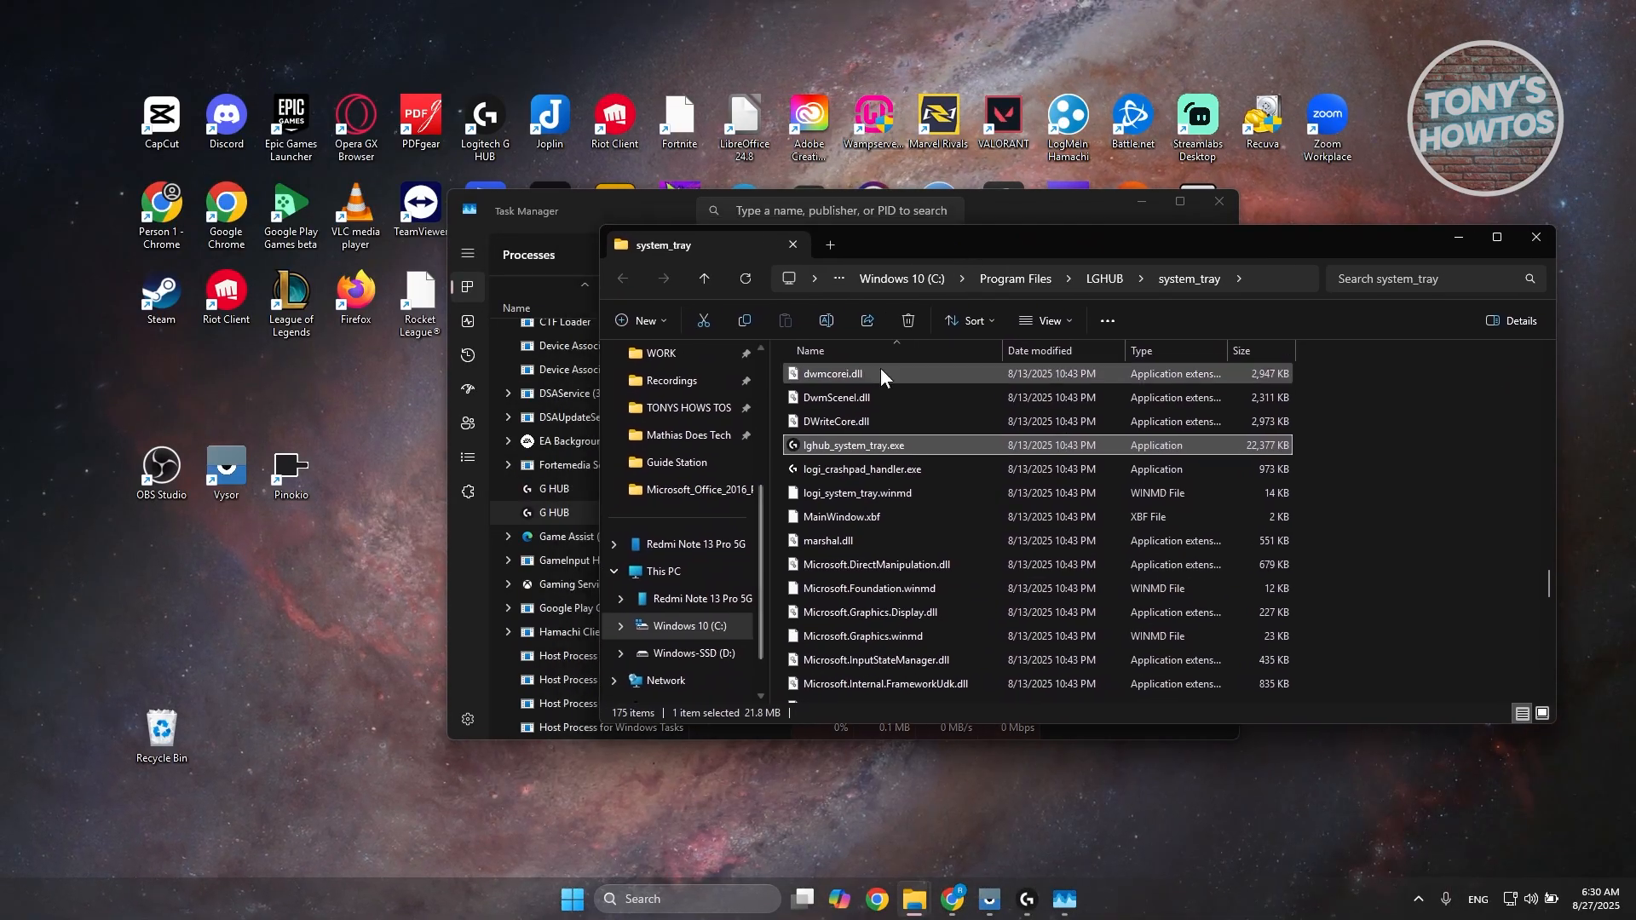
scroll("up", 3)
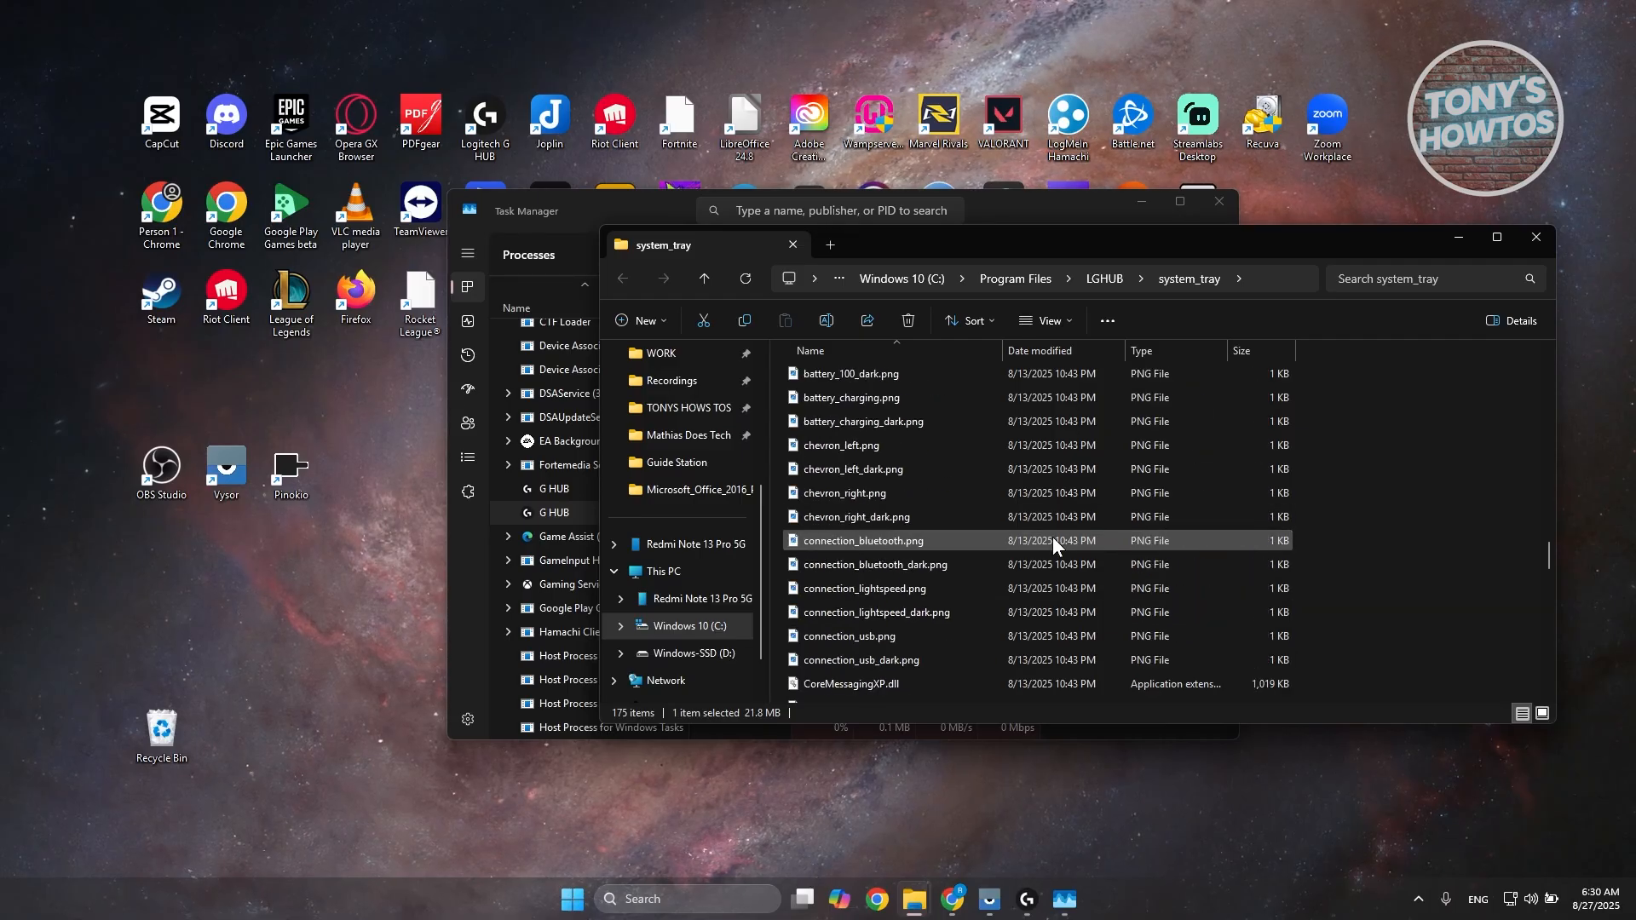
scroll("down", 3)
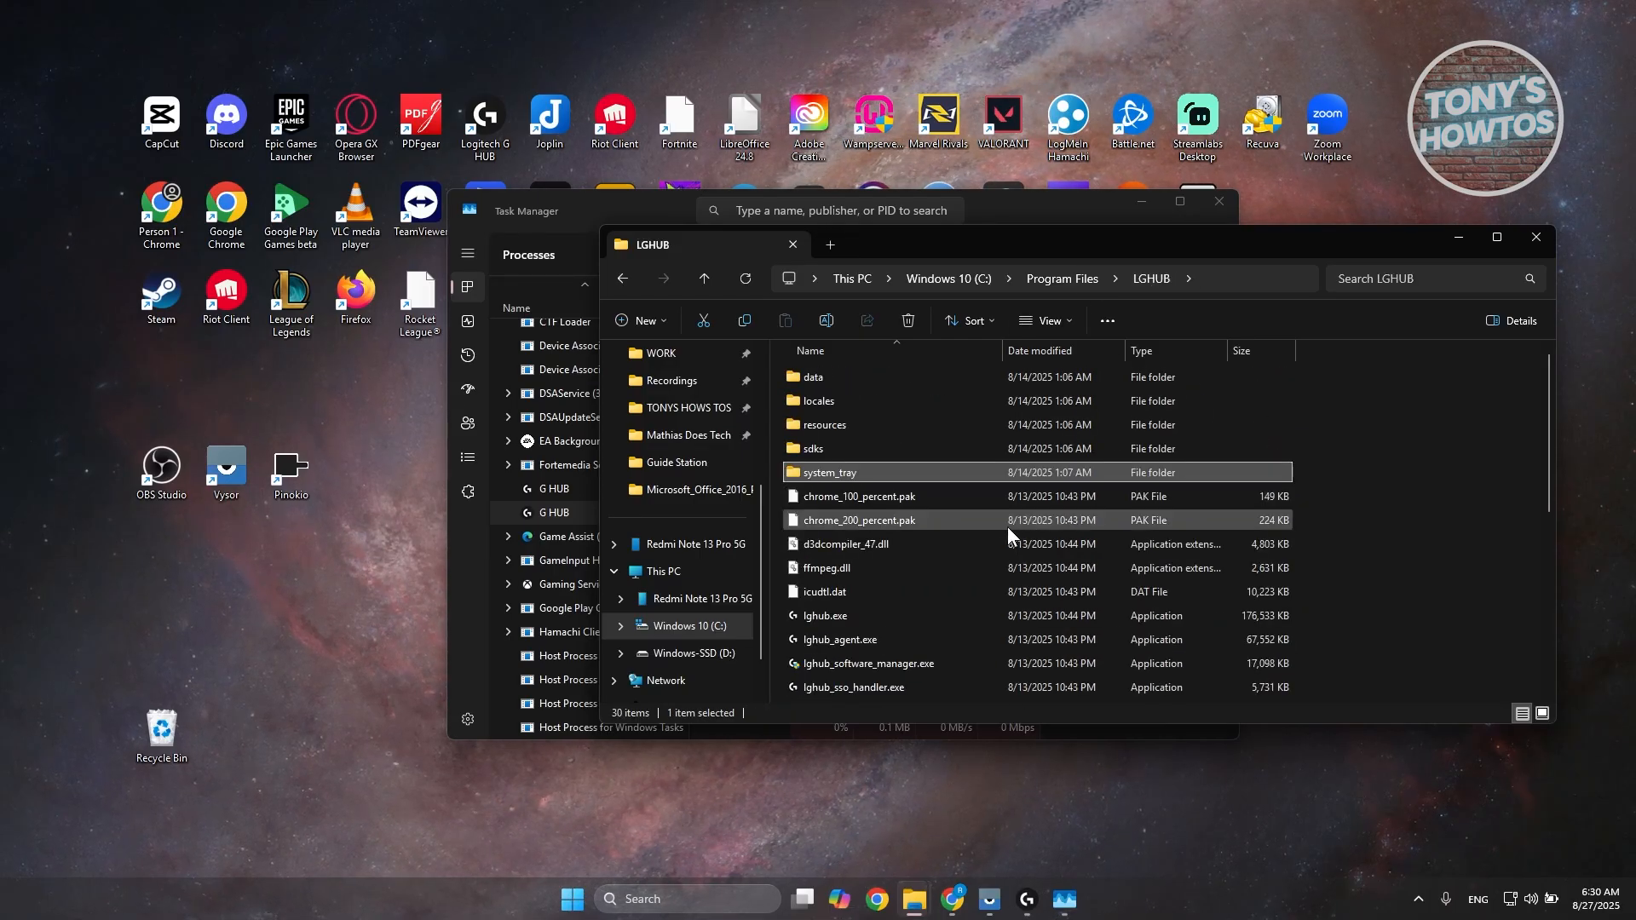
scroll("down", 3)
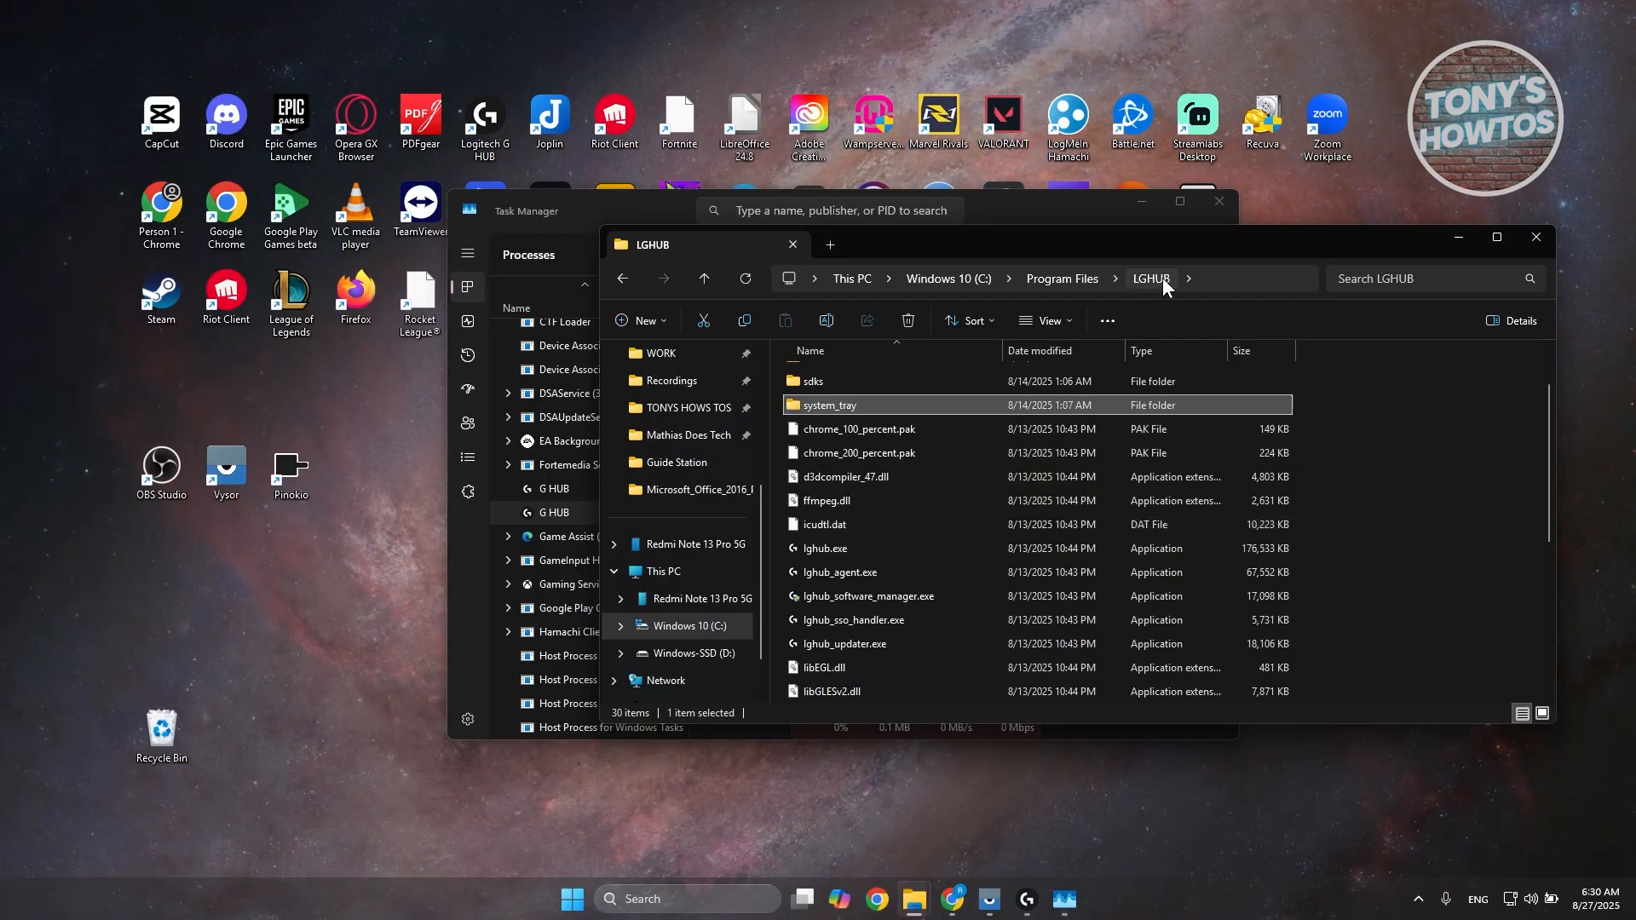
scroll("down", 3)
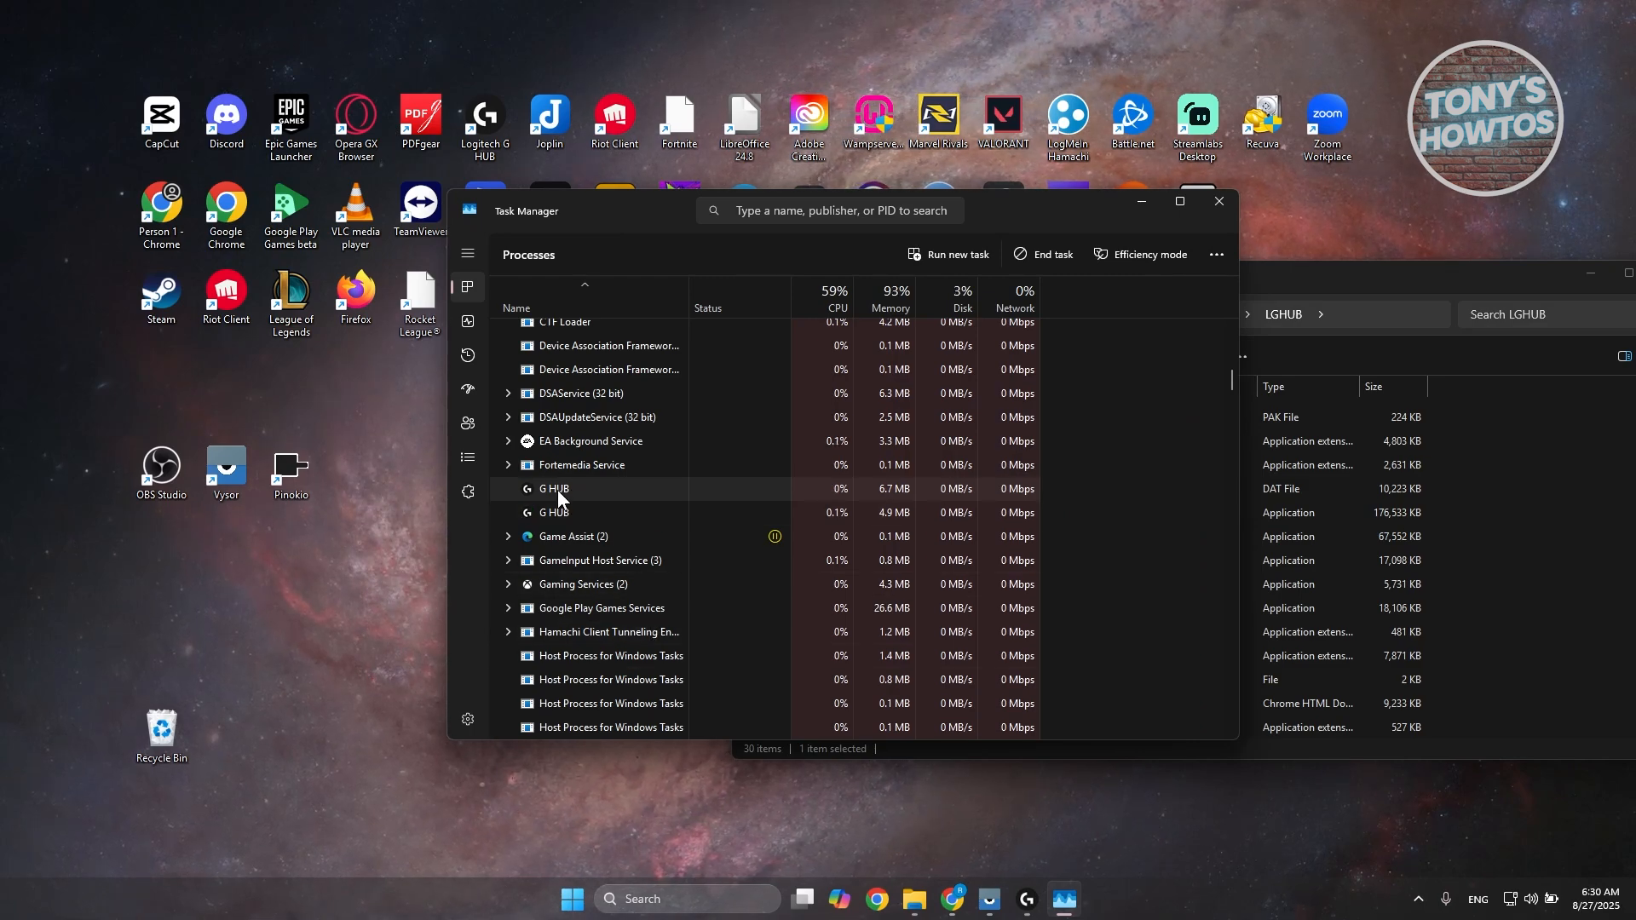
End the G HUB processes and minimize Task Manager to reveal the LGHUB folder.
right_click(554, 488)
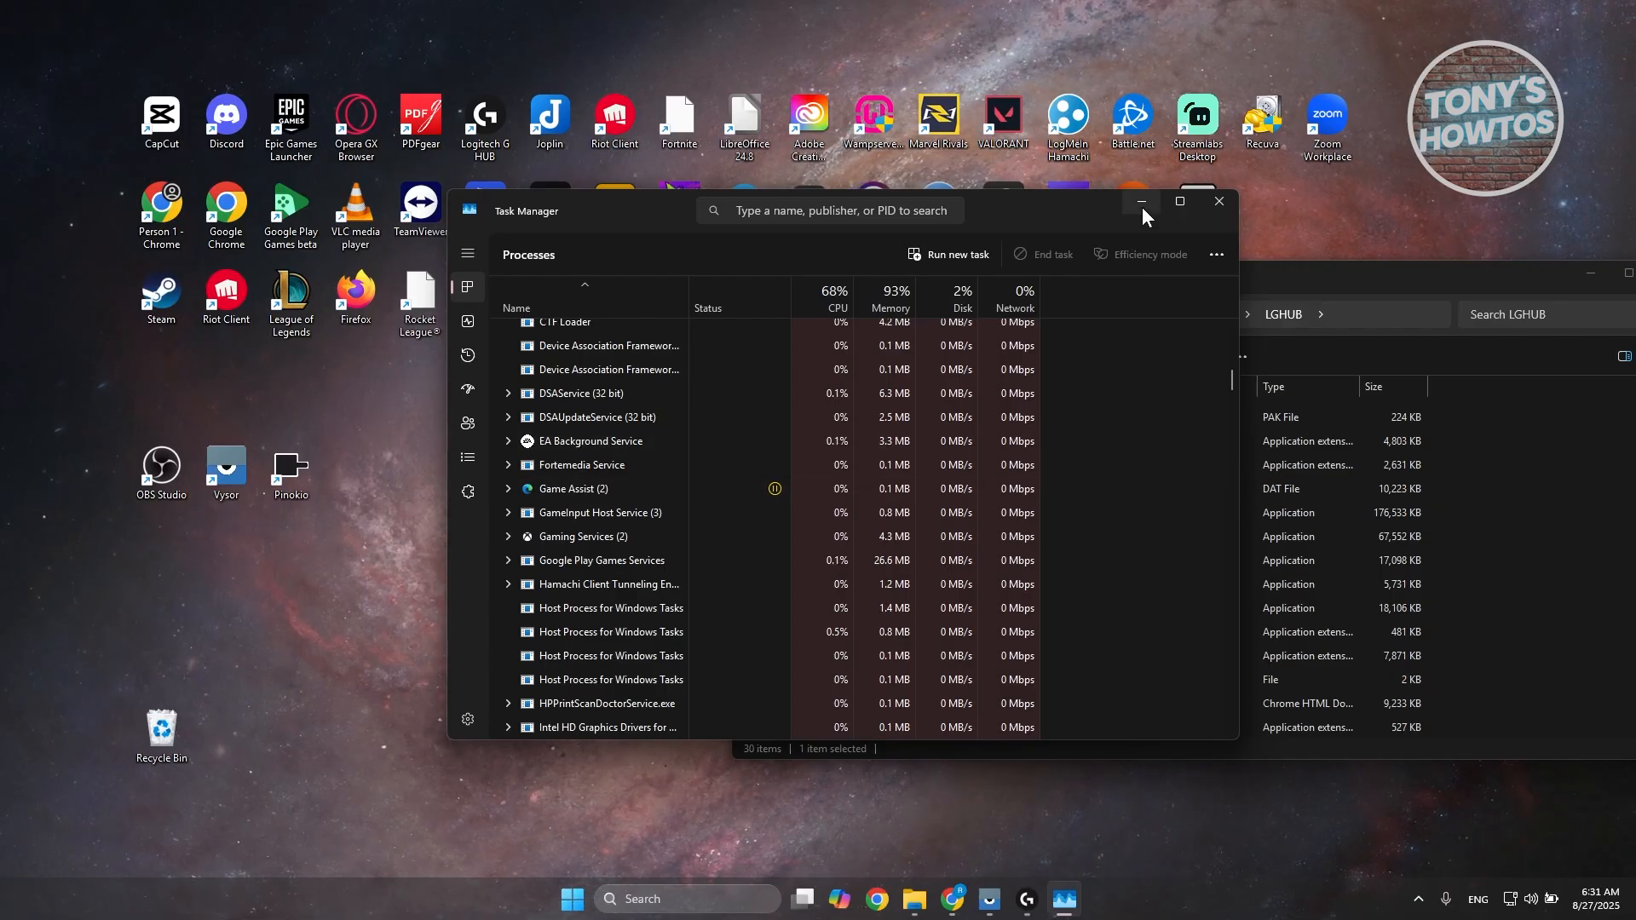
left_click(1141, 201)
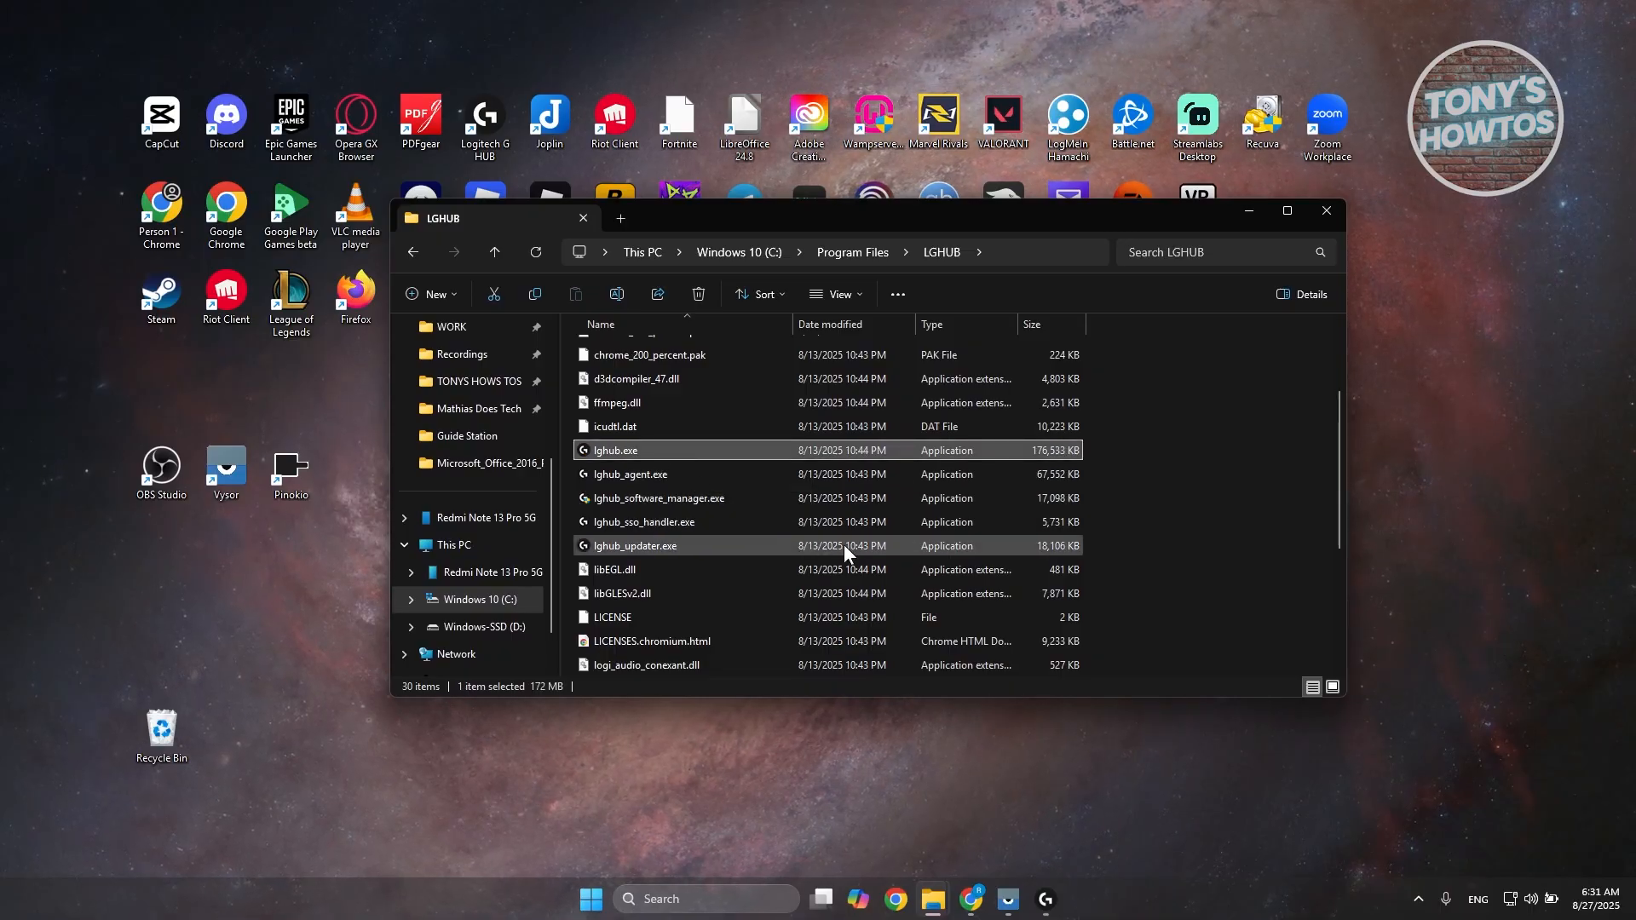
mouse_move(726, 525)
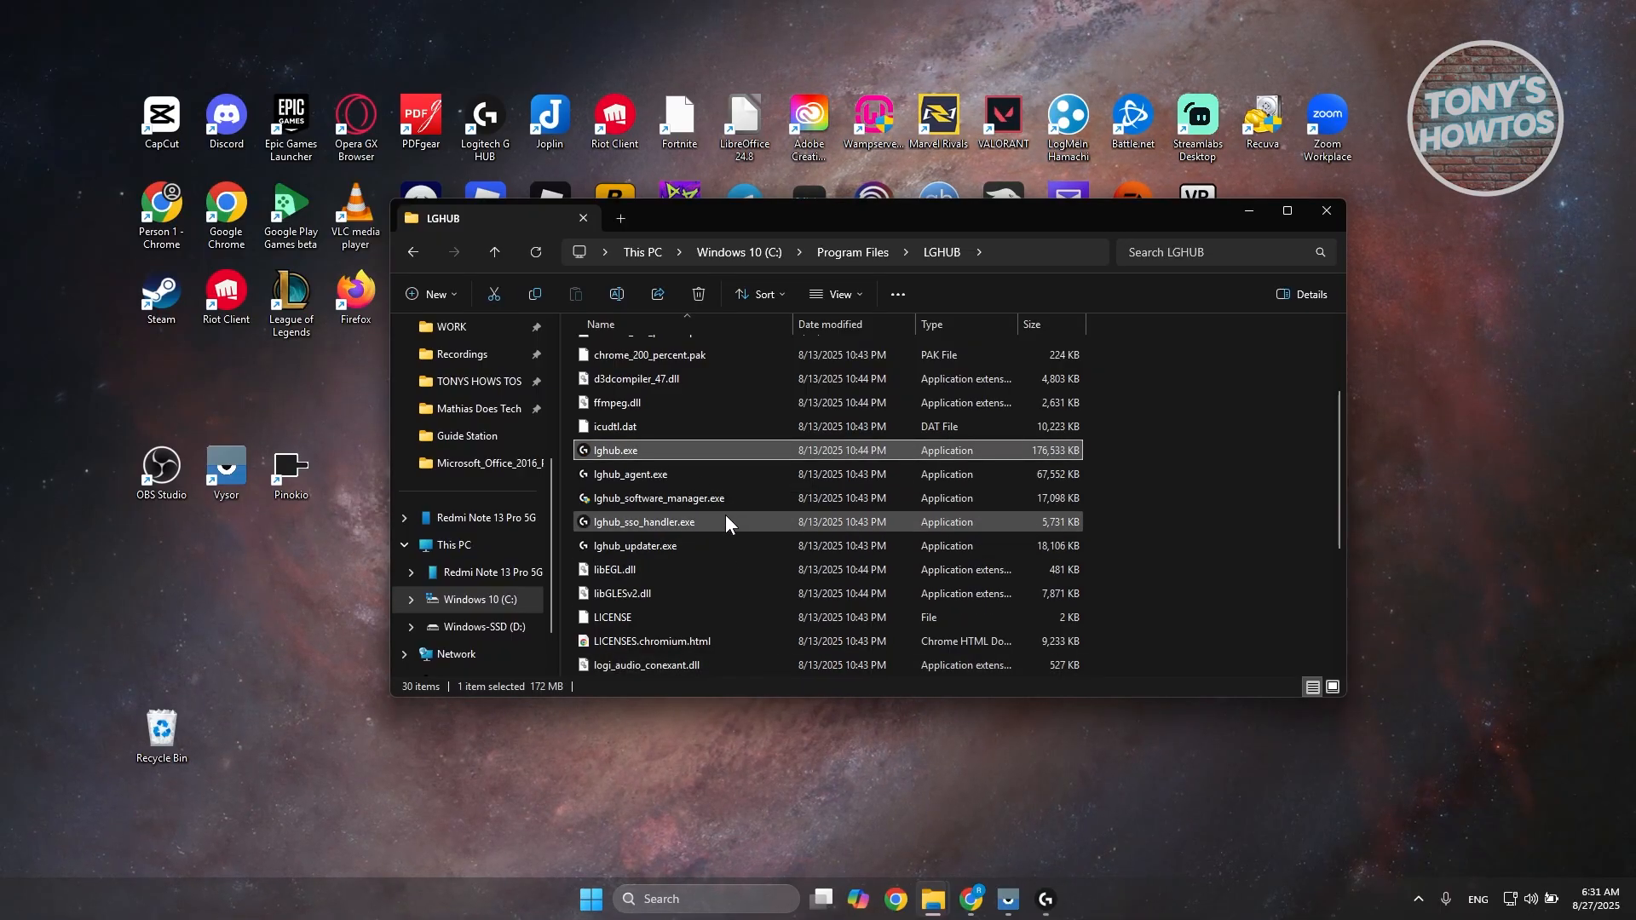
mouse_move(676, 545)
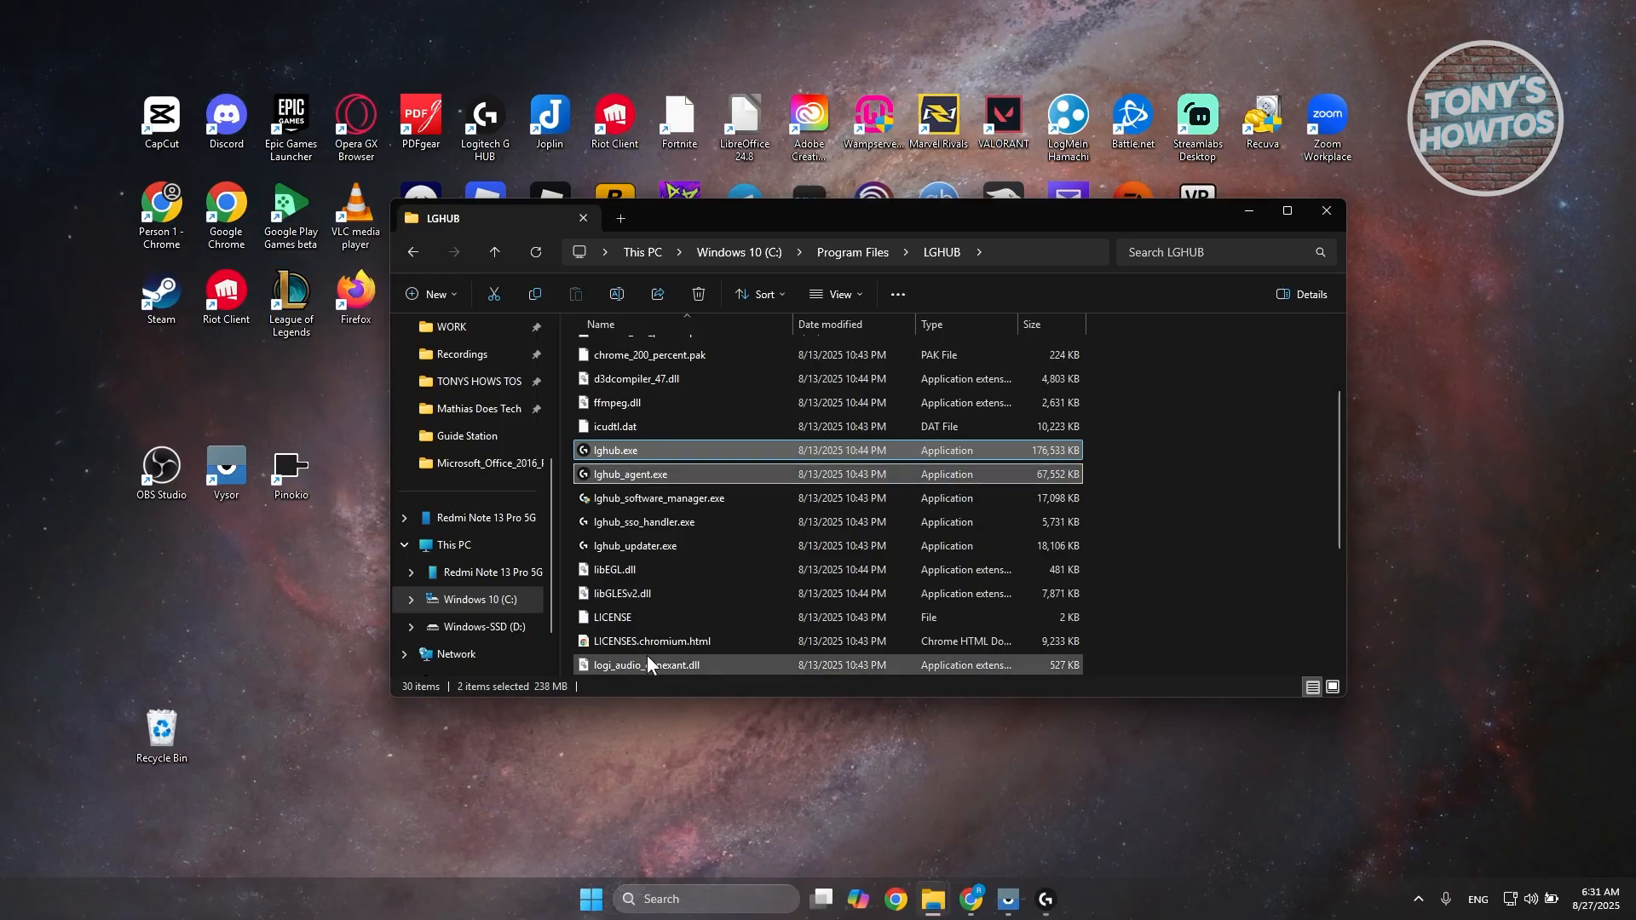
Ctrl-select lghub.exe, lghub_agent.exe, lghub_software_manager.exe, lghub_sso_handler.exe and logi_crashpad_handler.exe.
left_click(656, 497)
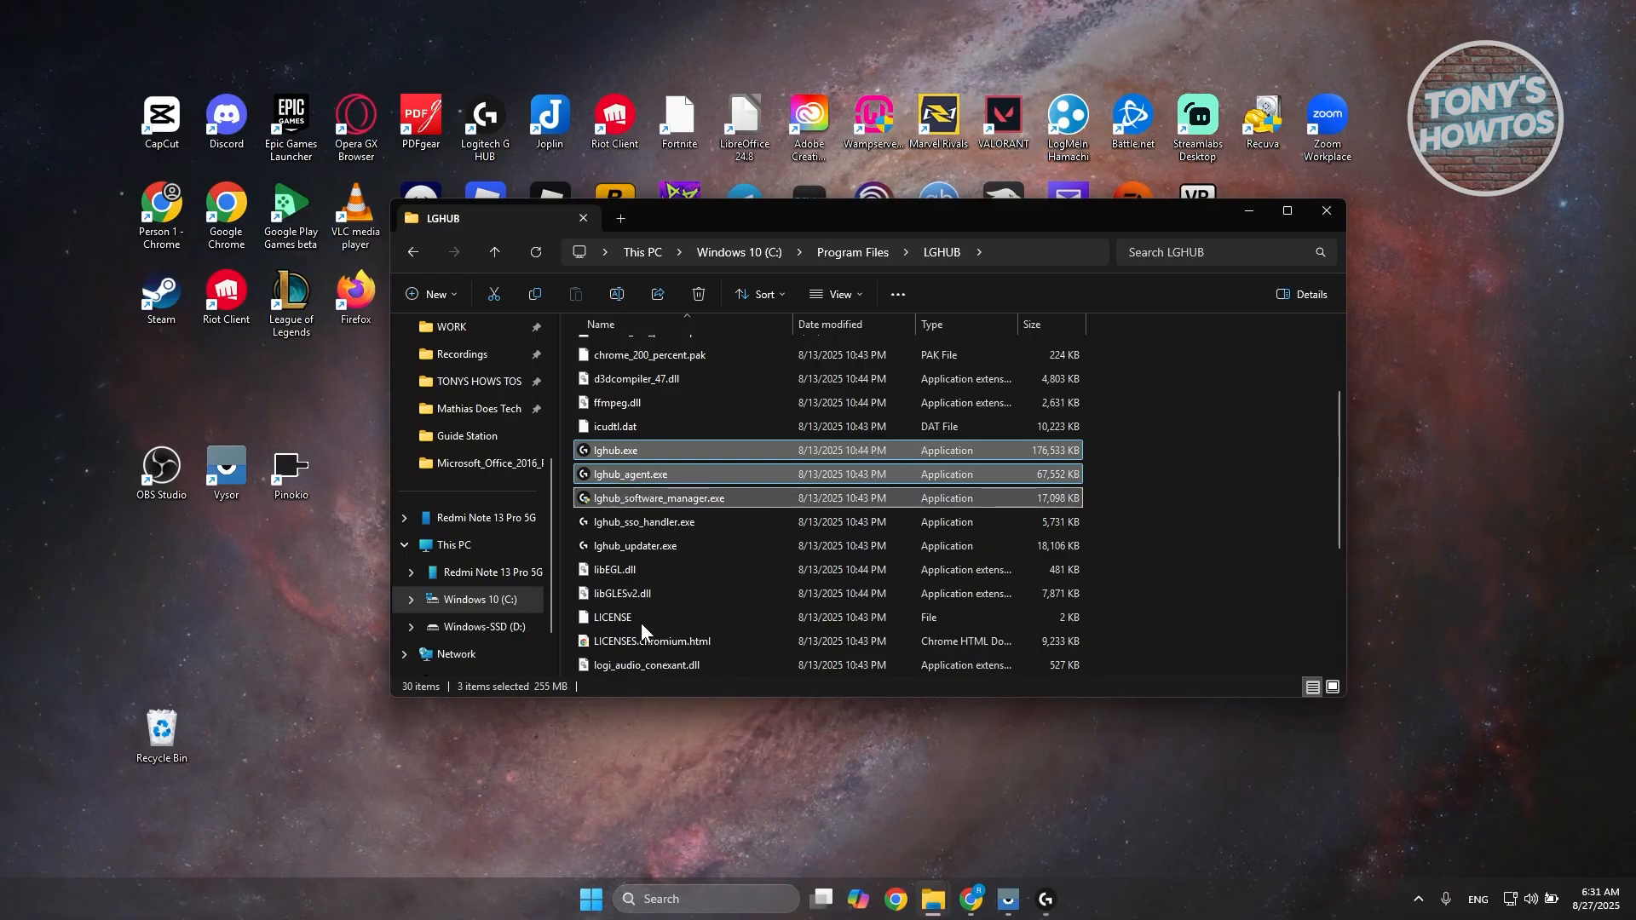
mouse_move(694, 541)
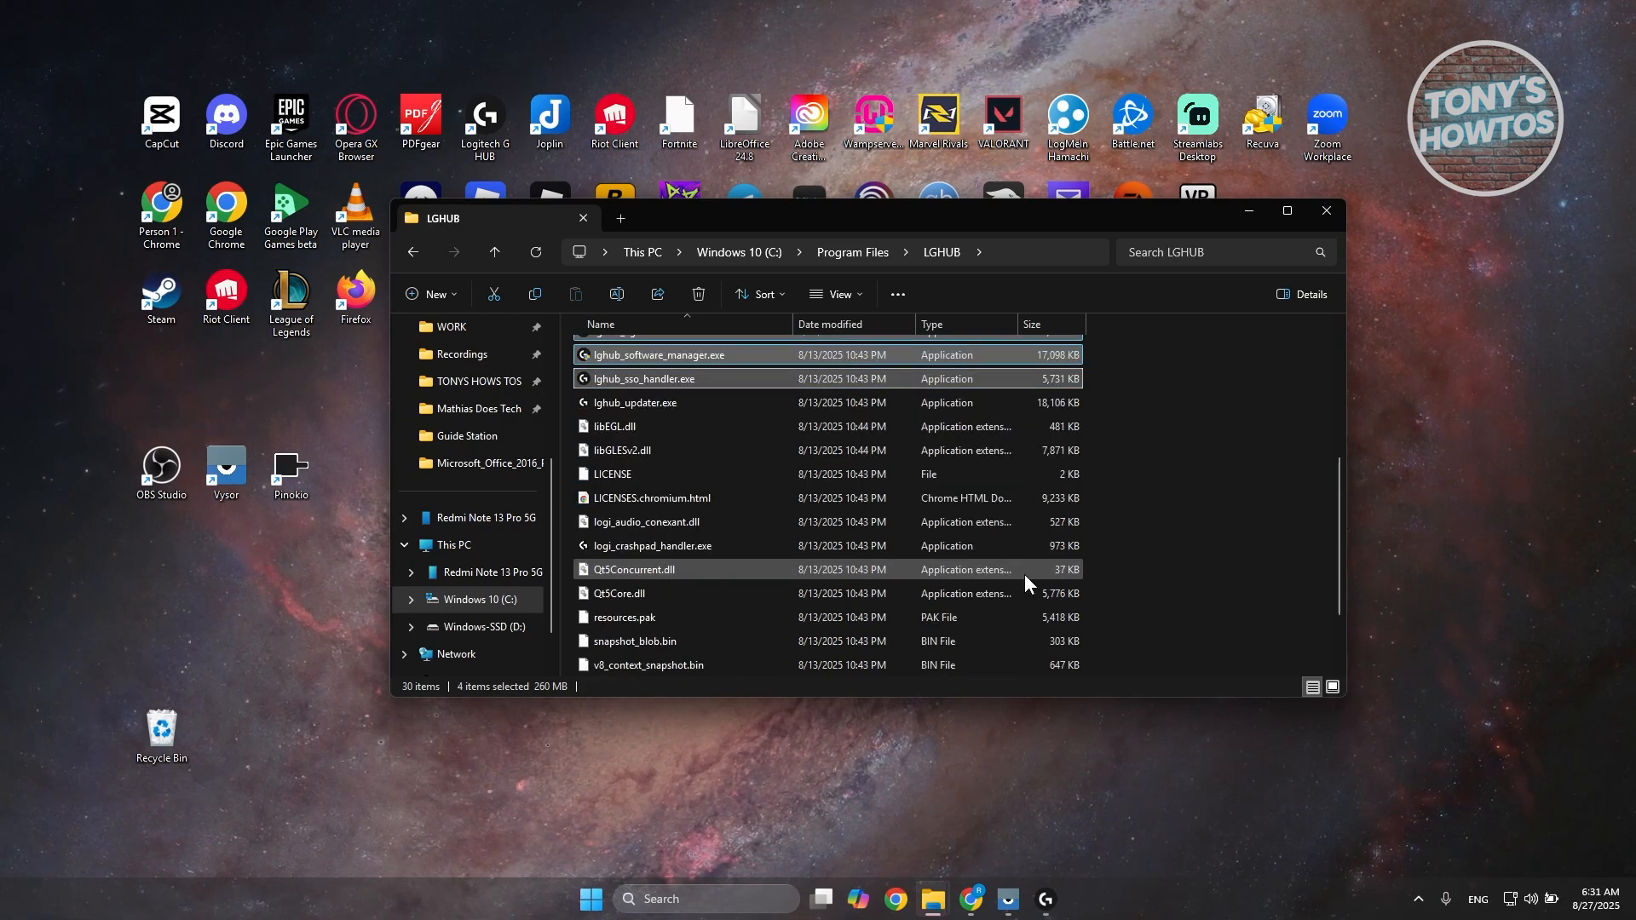
scroll("up", 3)
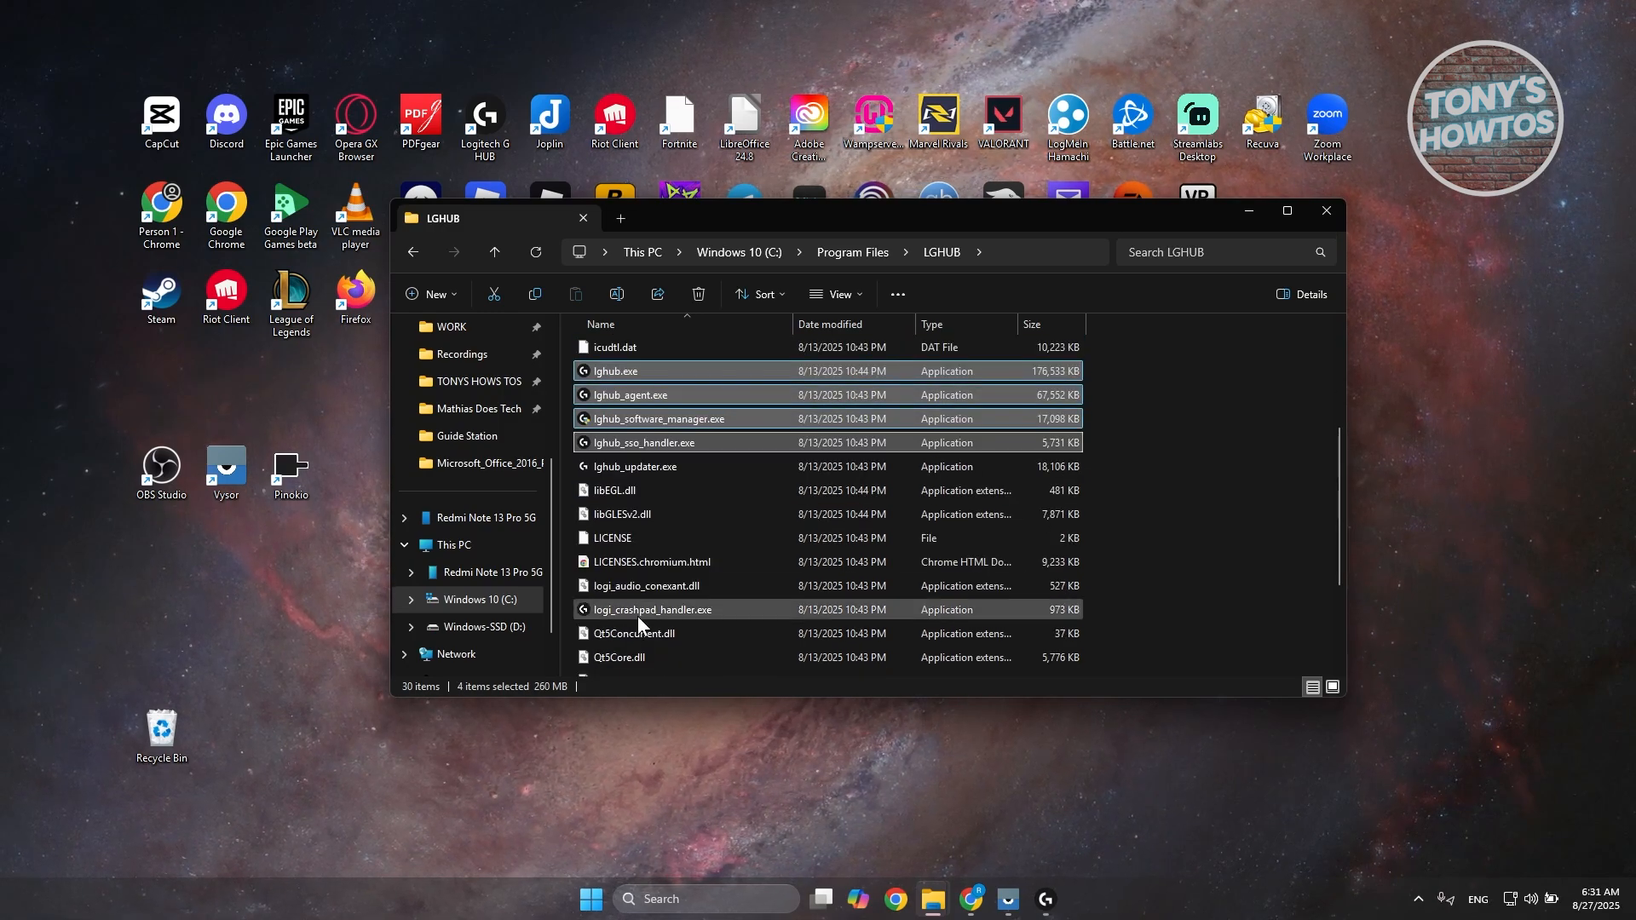
left_click(650, 609)
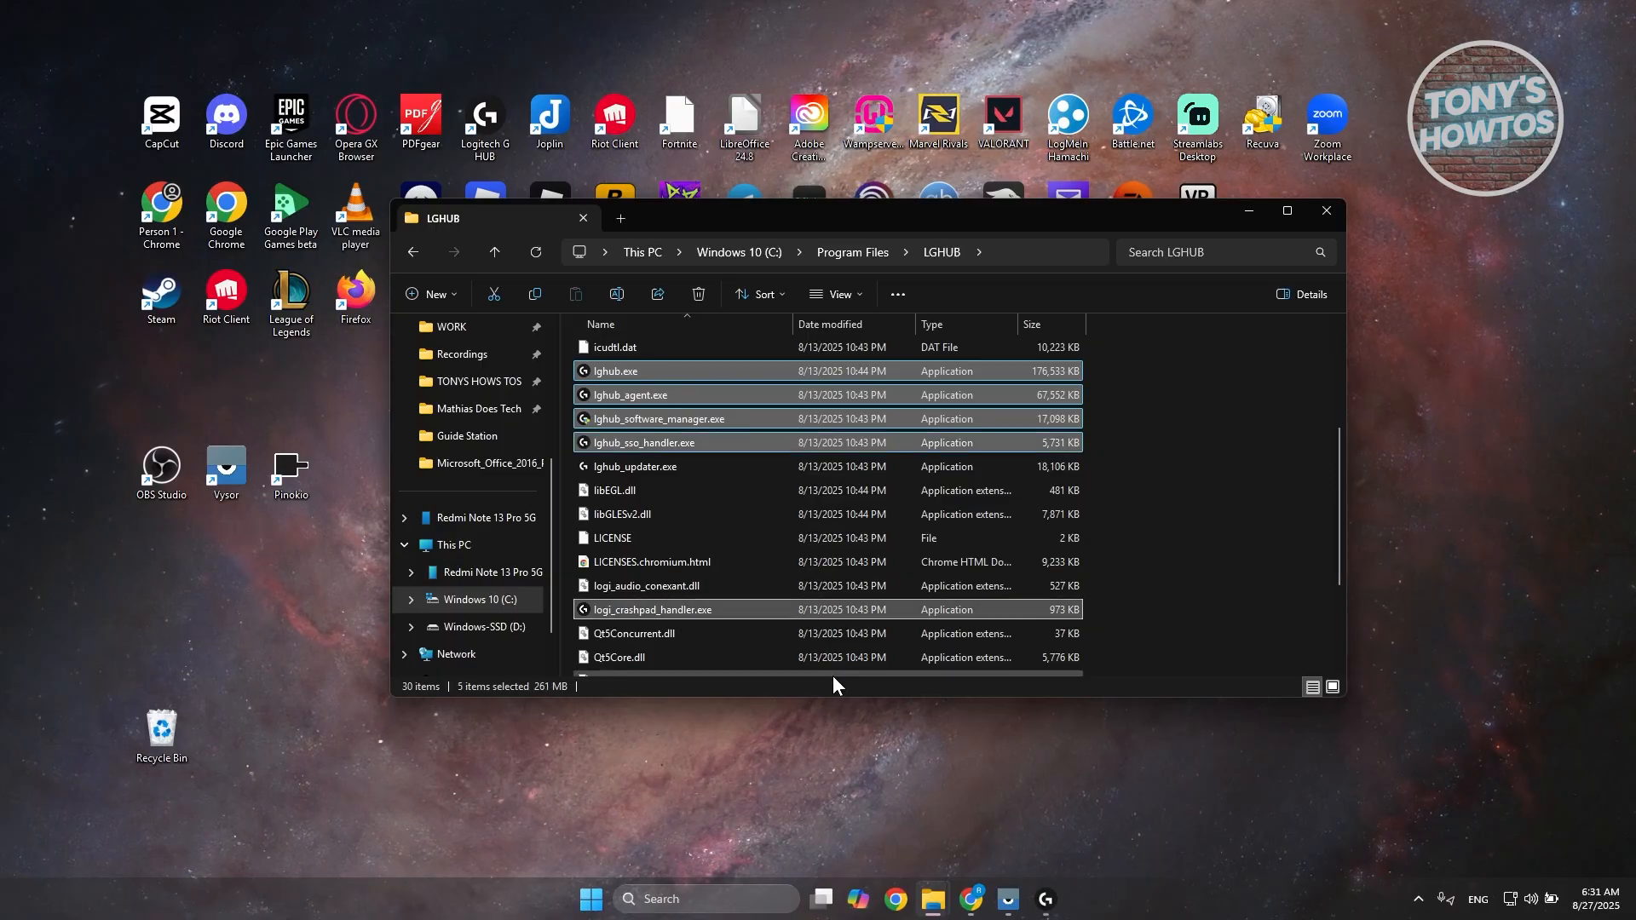
mouse_move(768, 488)
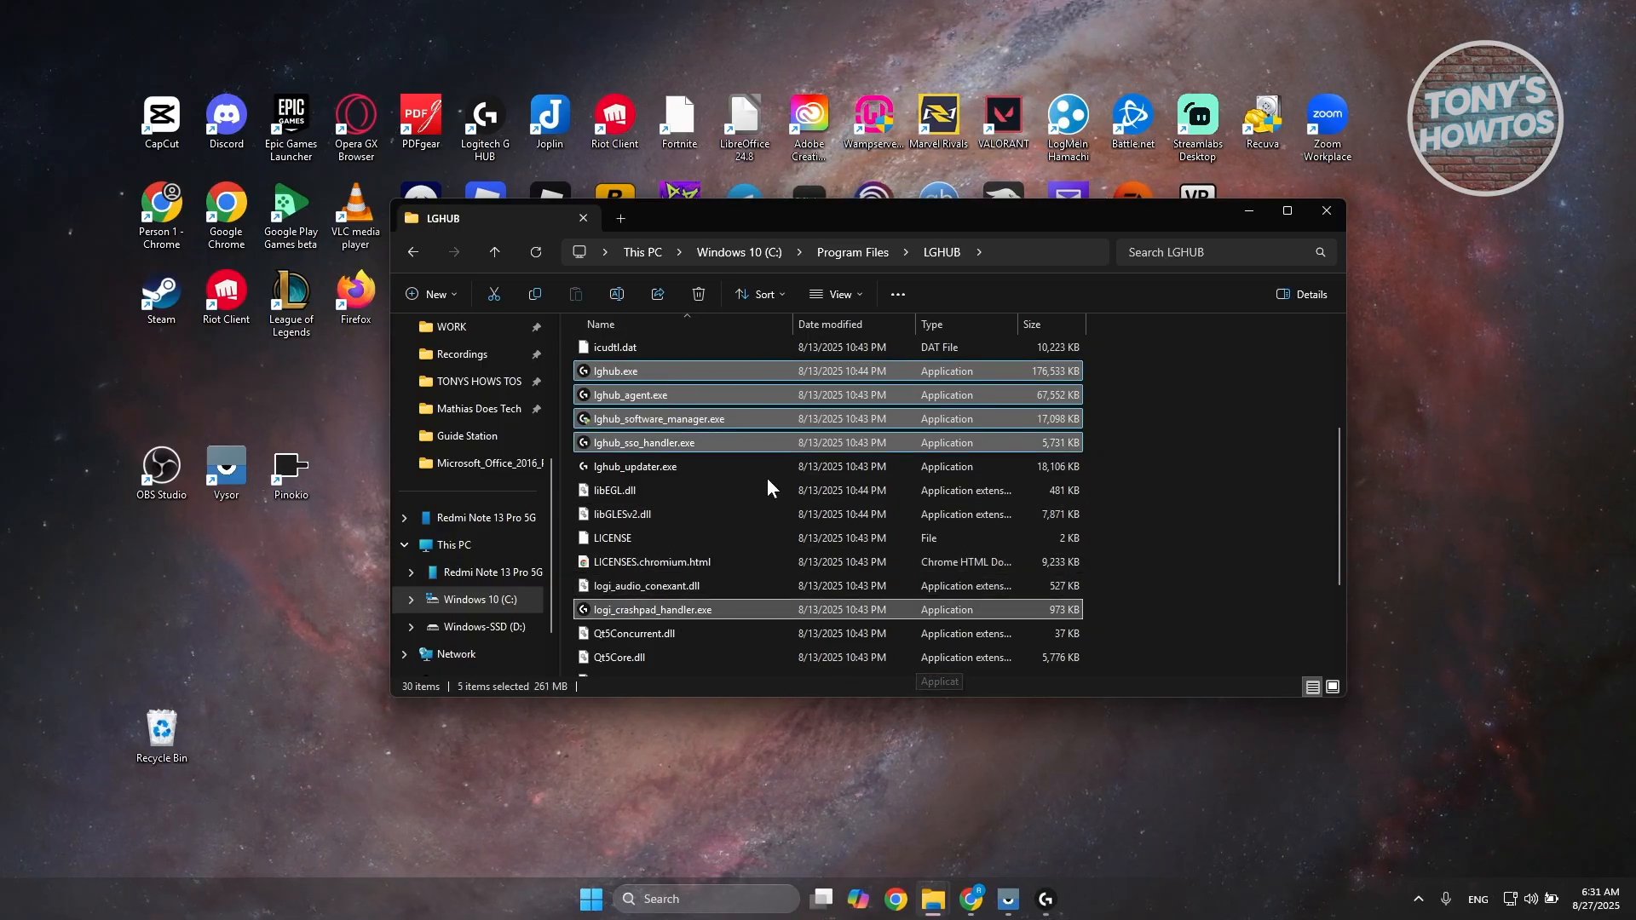
Run the five executables as administrator, quit the uninstall prompt, and bring up the LGHUB permission request.
right_click(641, 401)
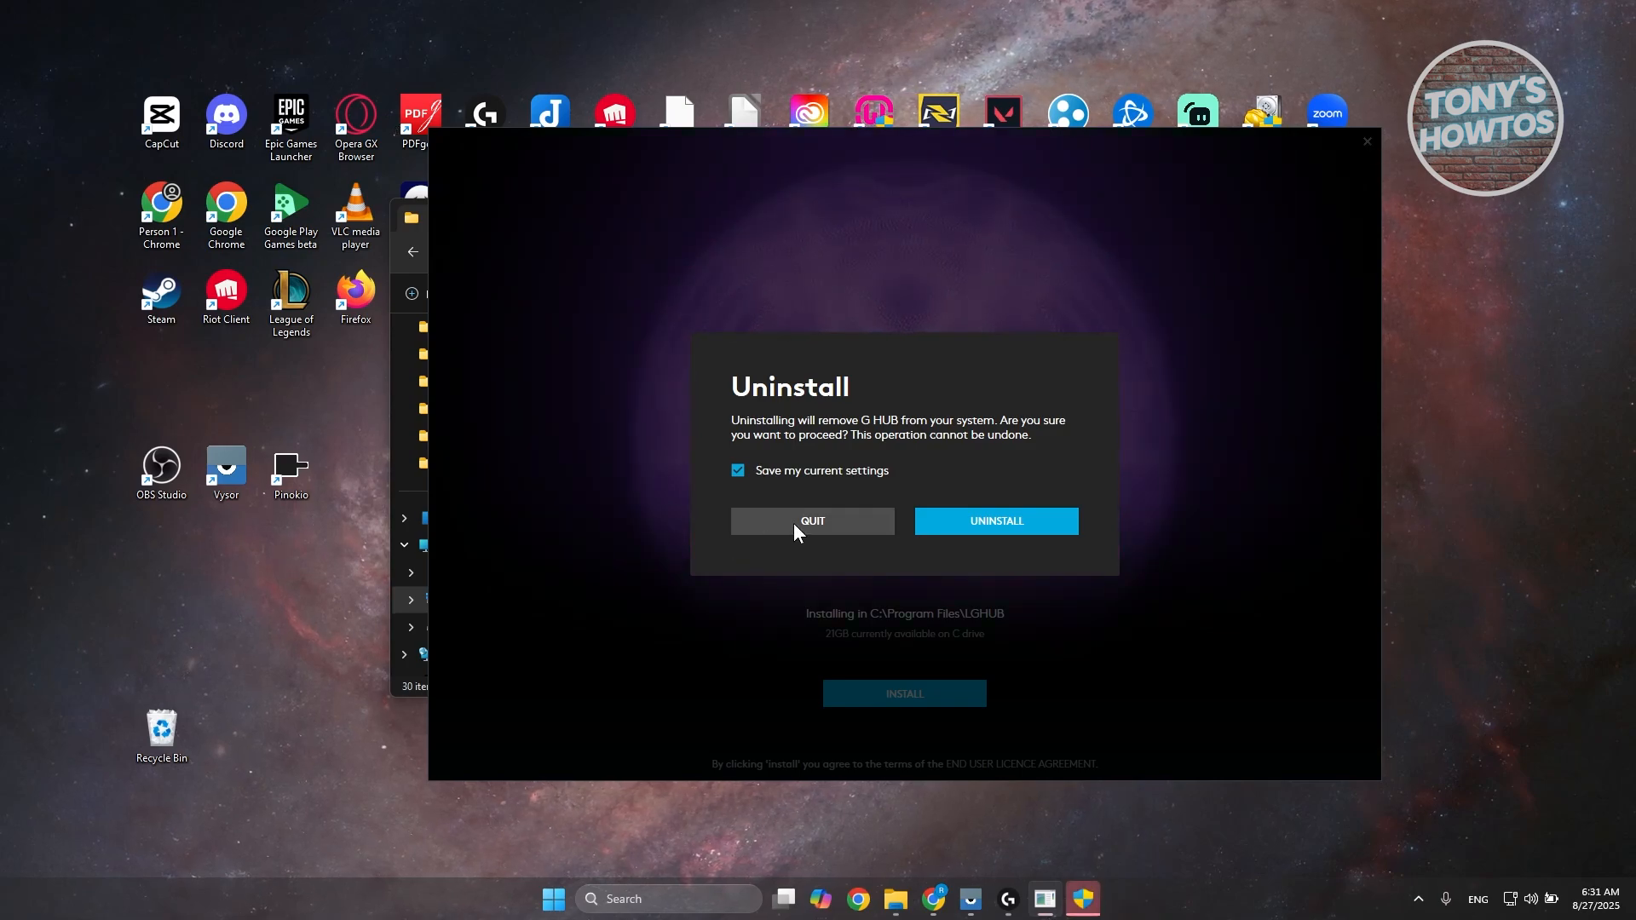
left_click(812, 521)
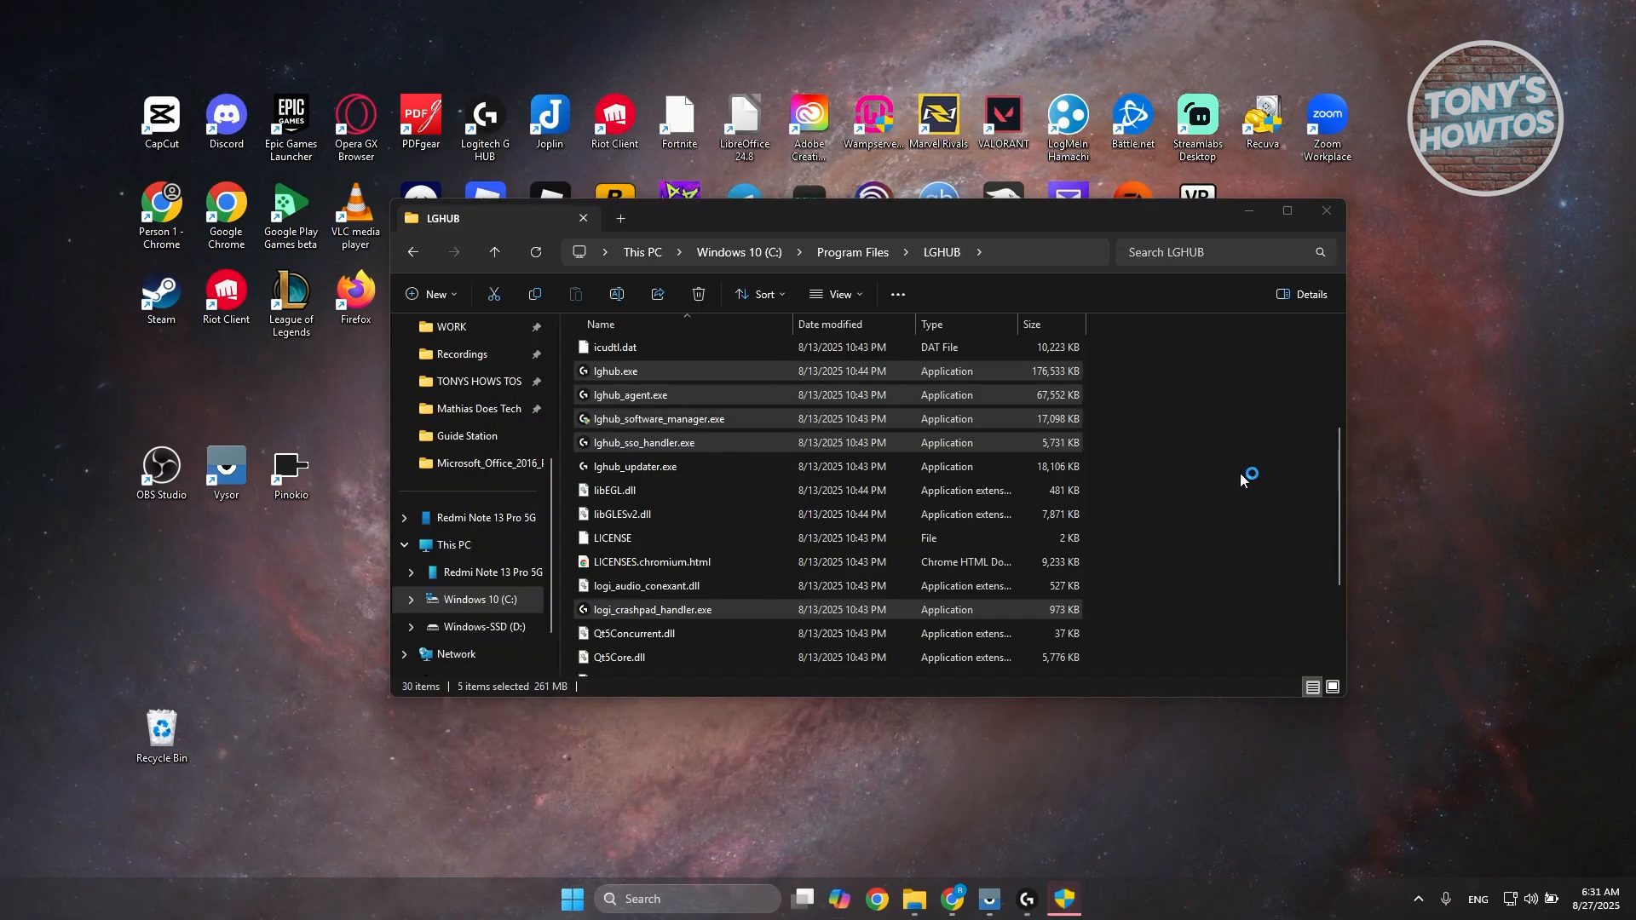
left_click(1063, 899)
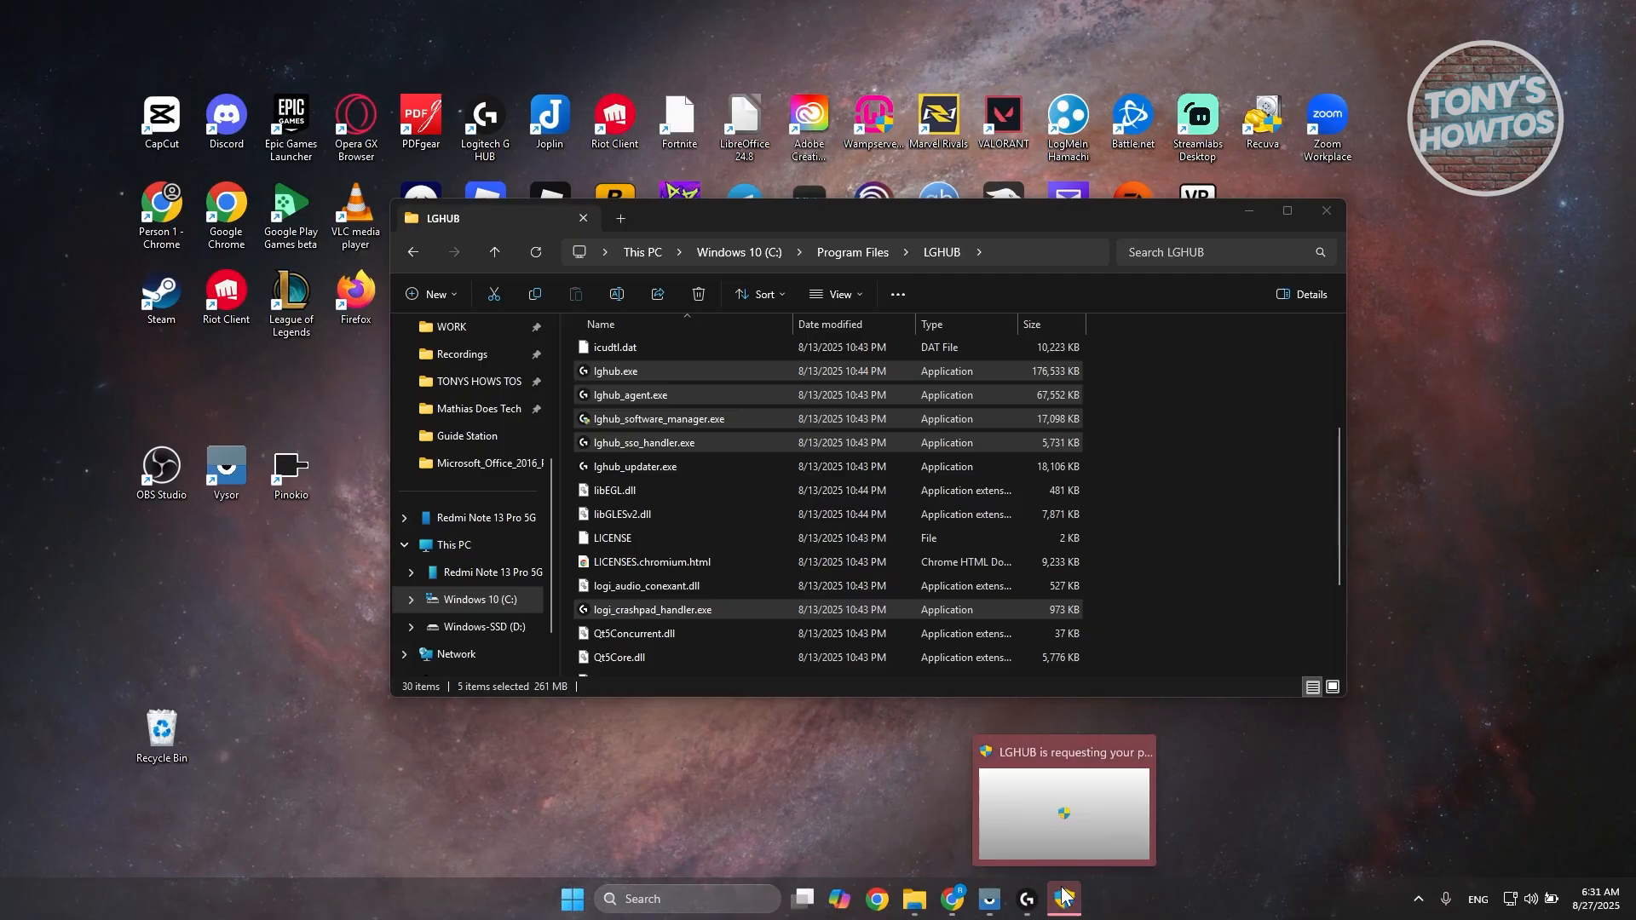